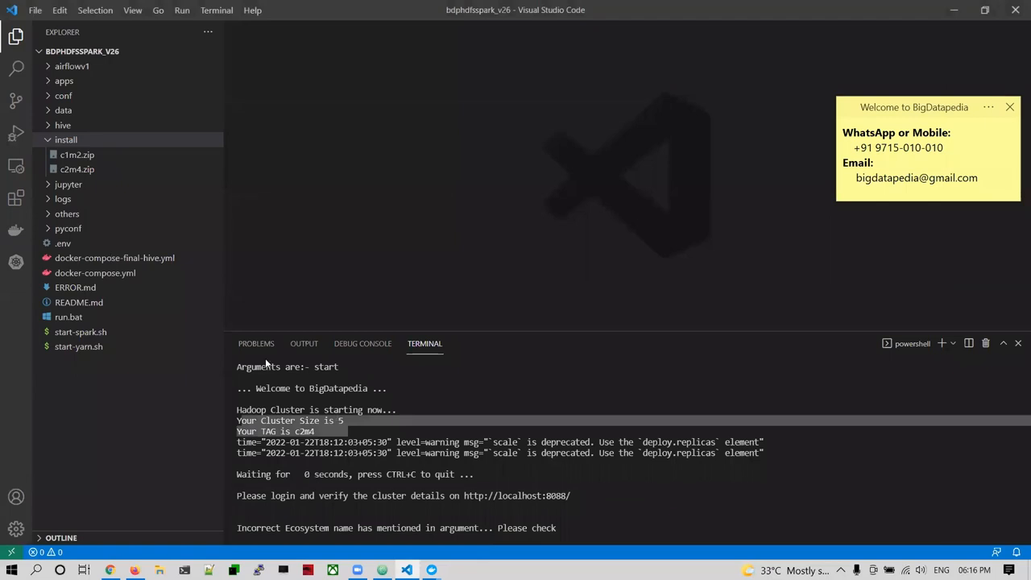
Enter the .\run.bat stop command in the integrated terminal to shut down the Hadoop cluster
scroll("down", 3)
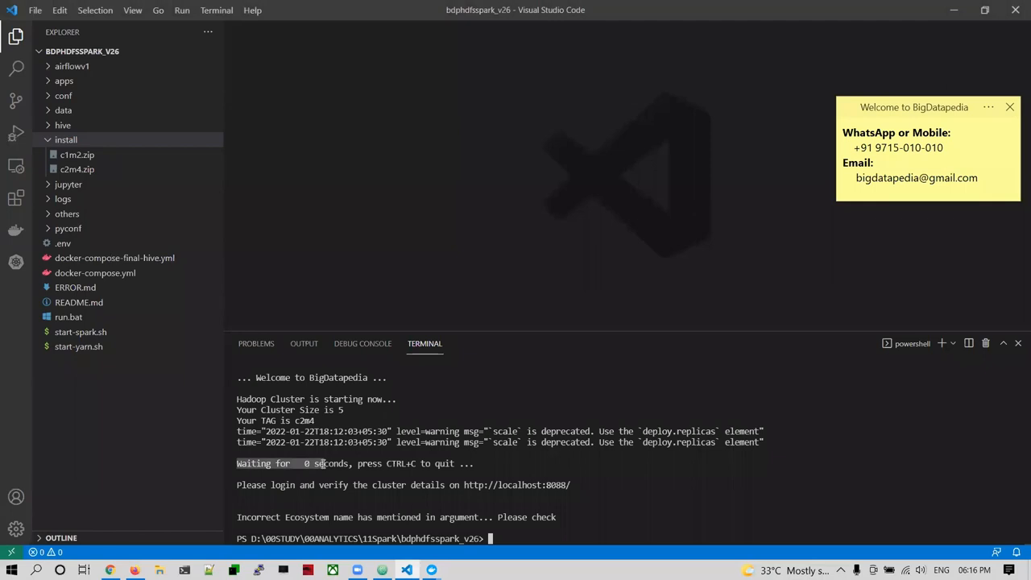
mouse_move(422, 450)
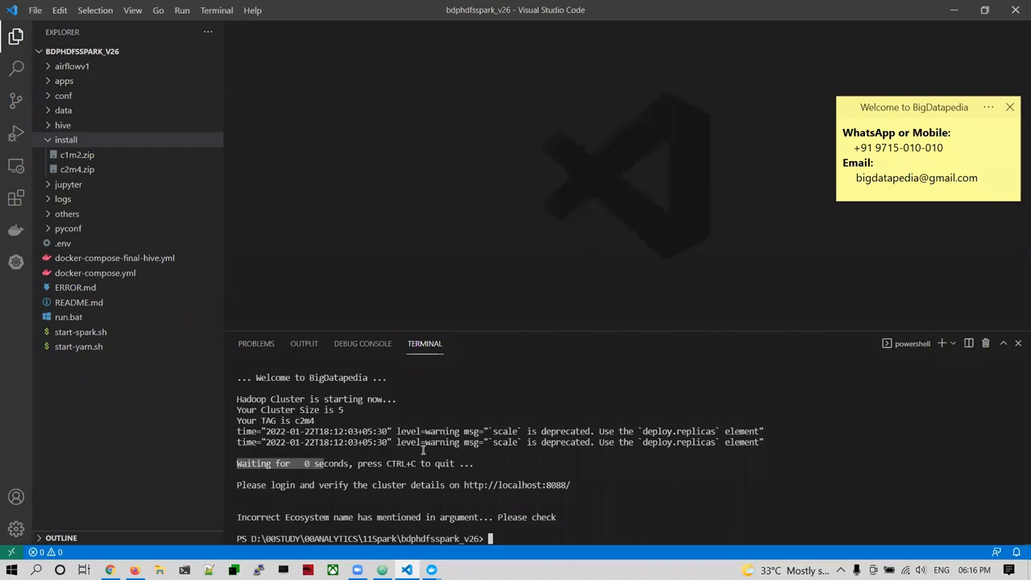
type(".\\run.bat s")
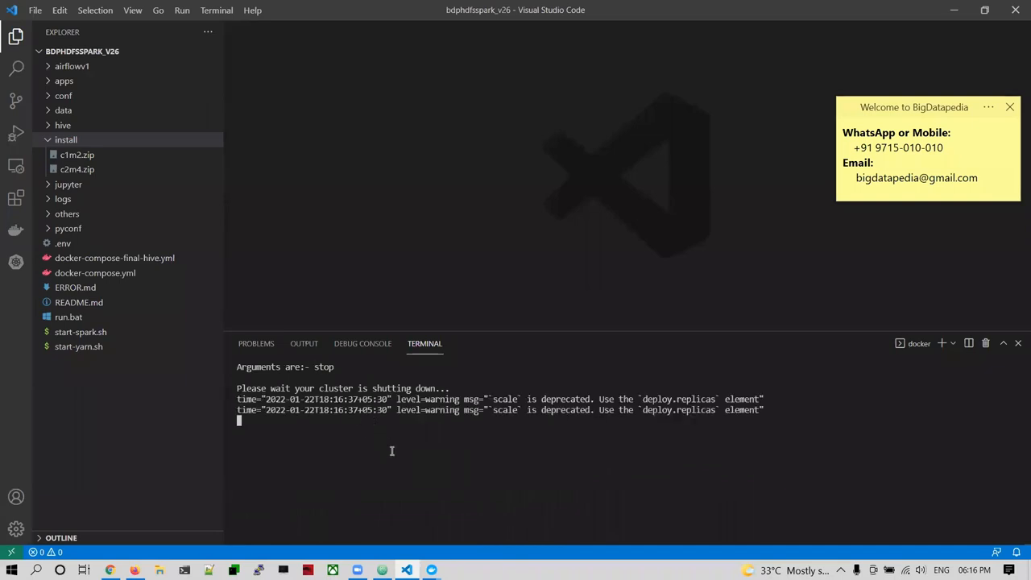
mouse_move(455, 418)
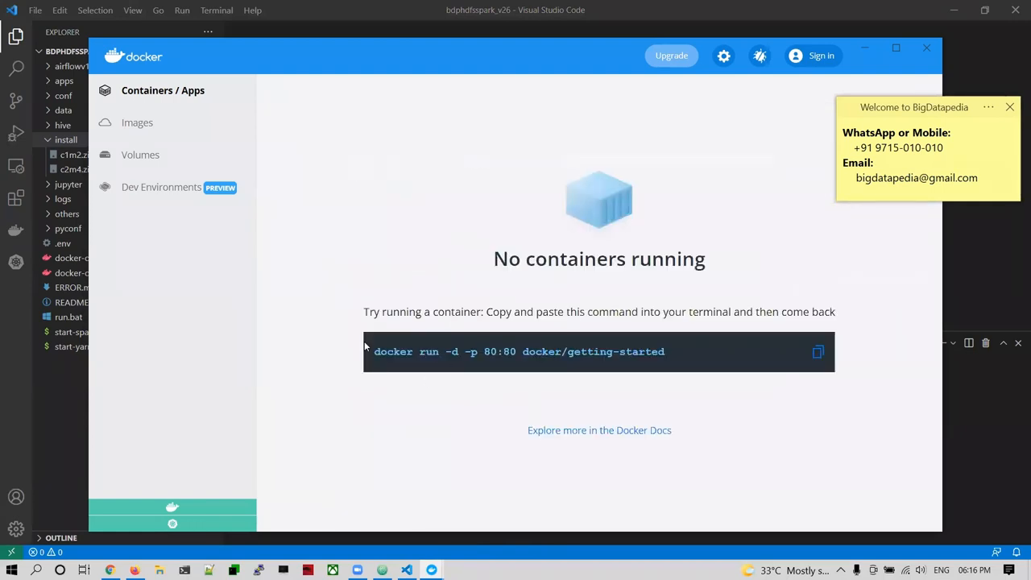
mouse_move(492, 406)
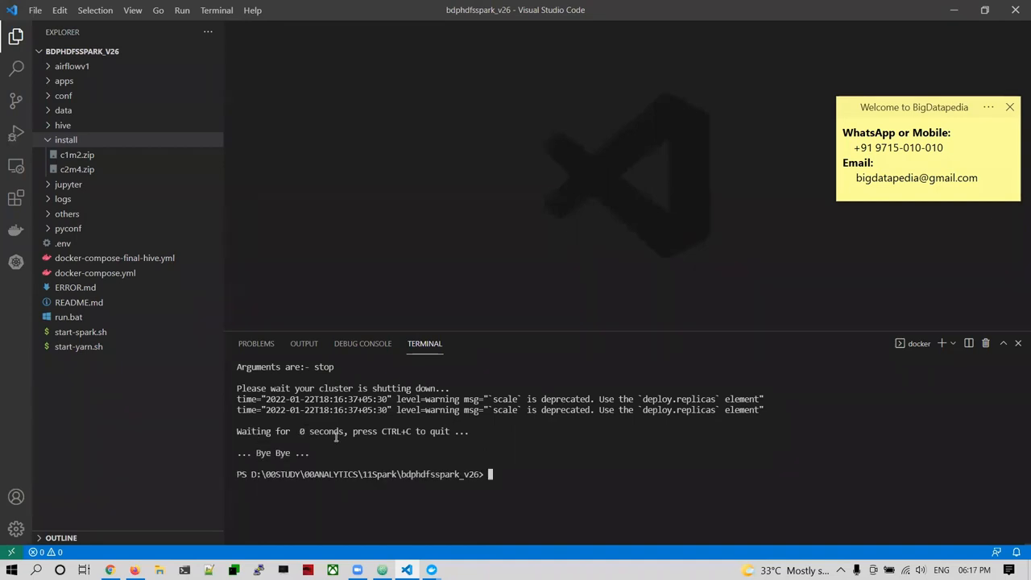
Run .\run.bat stop, then cancel two start attempts (plain and hadoop) with Y
type(".\\run.bat stop")
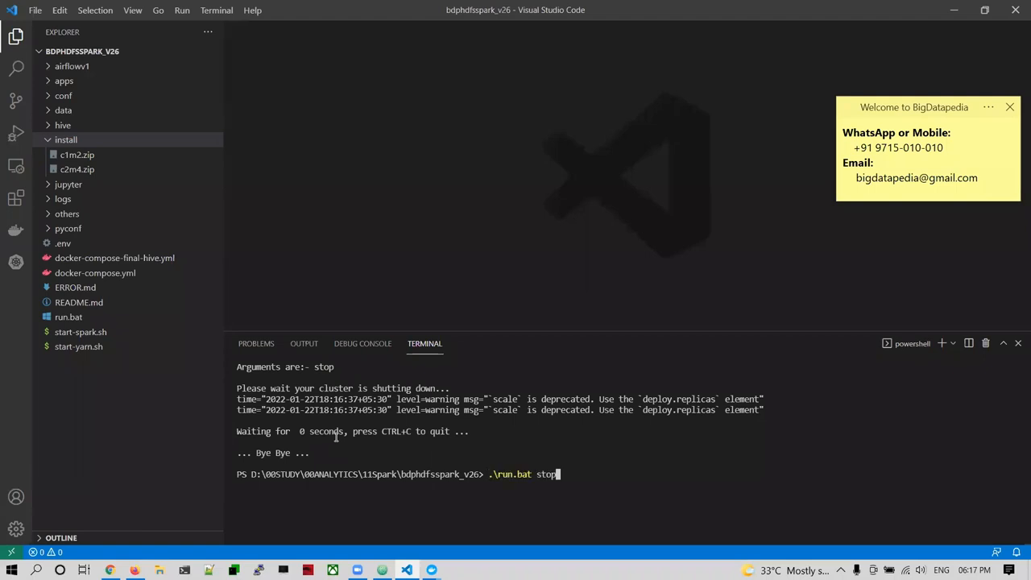
type("end")
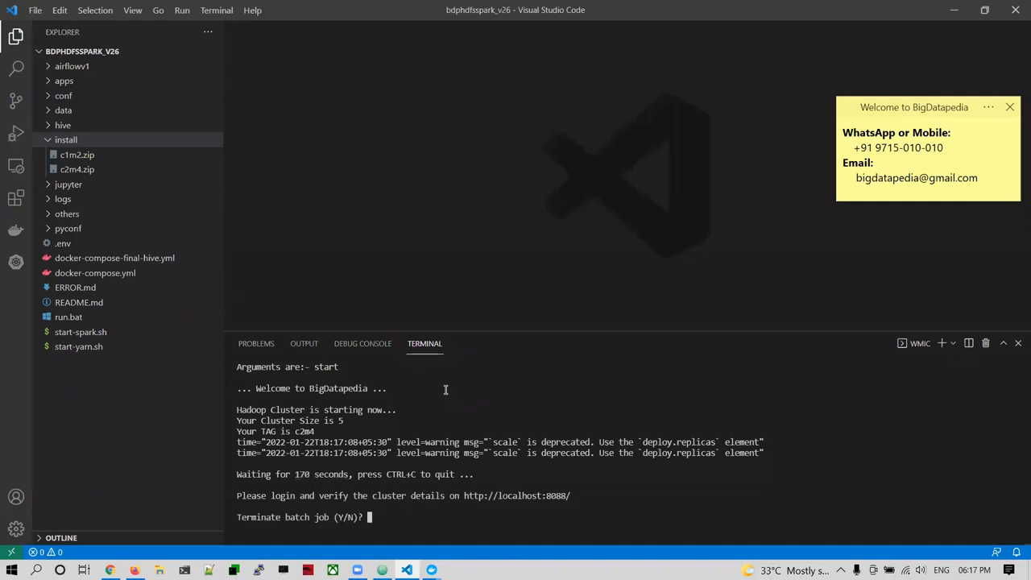
type("y")
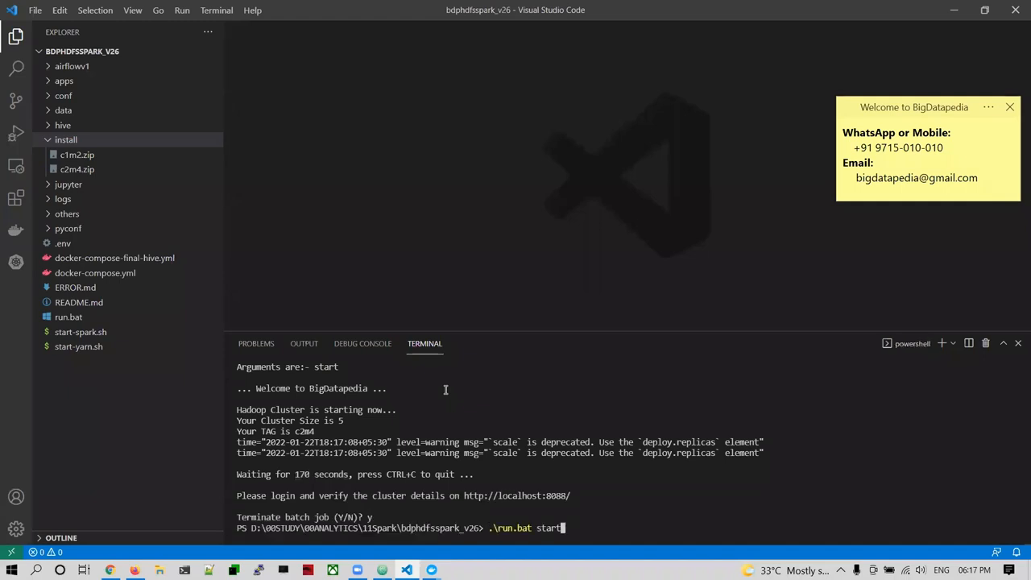
type("hadoo")
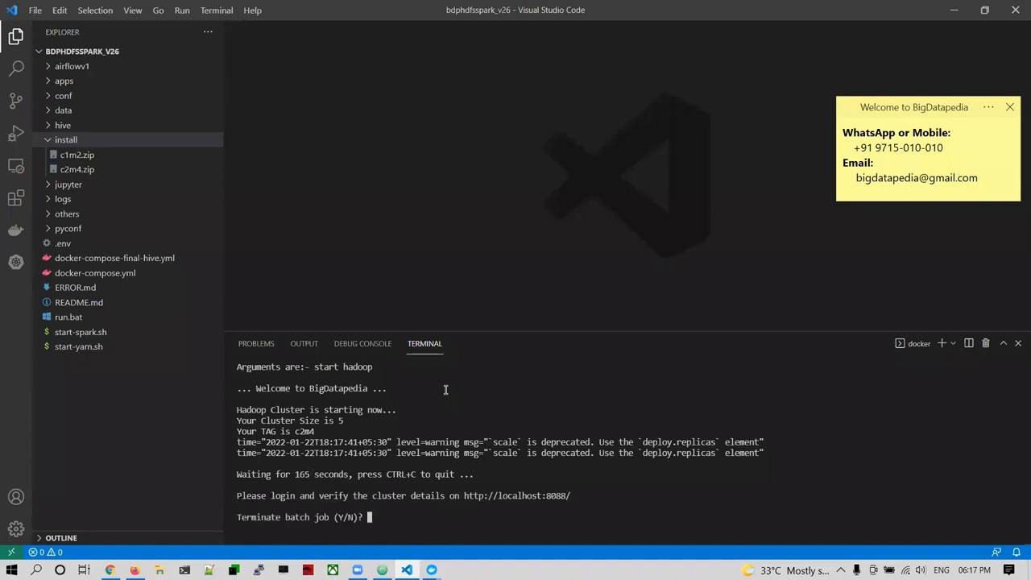
type("y")
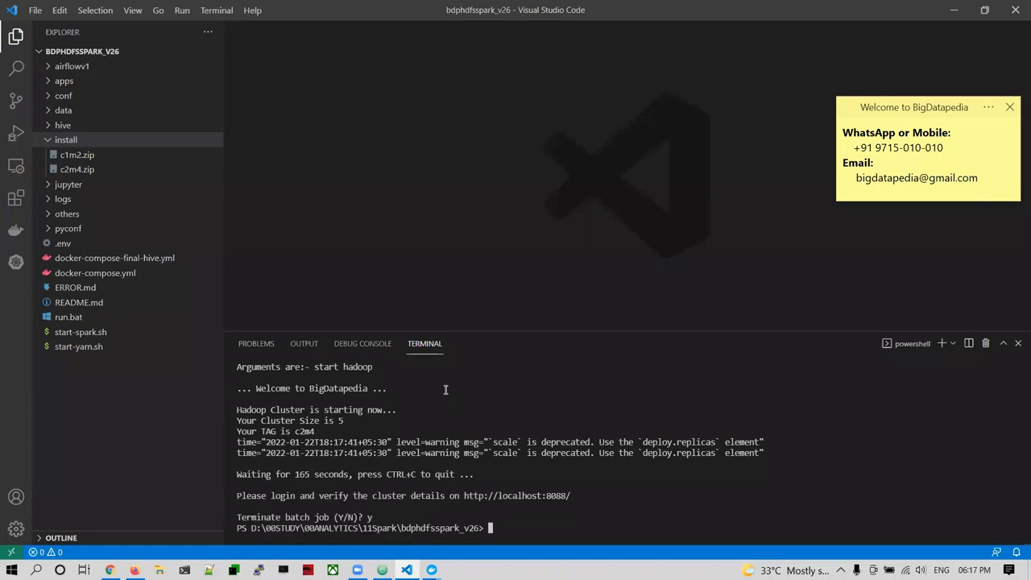
Enter .\run.bat start all to launch every cluster component
type(".\\run.bat start h")
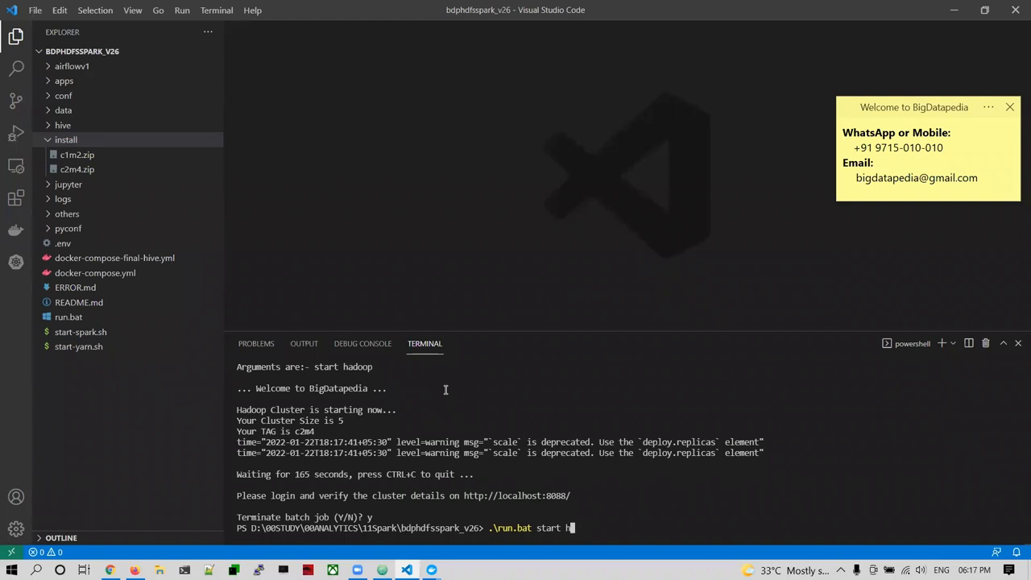
type("all")
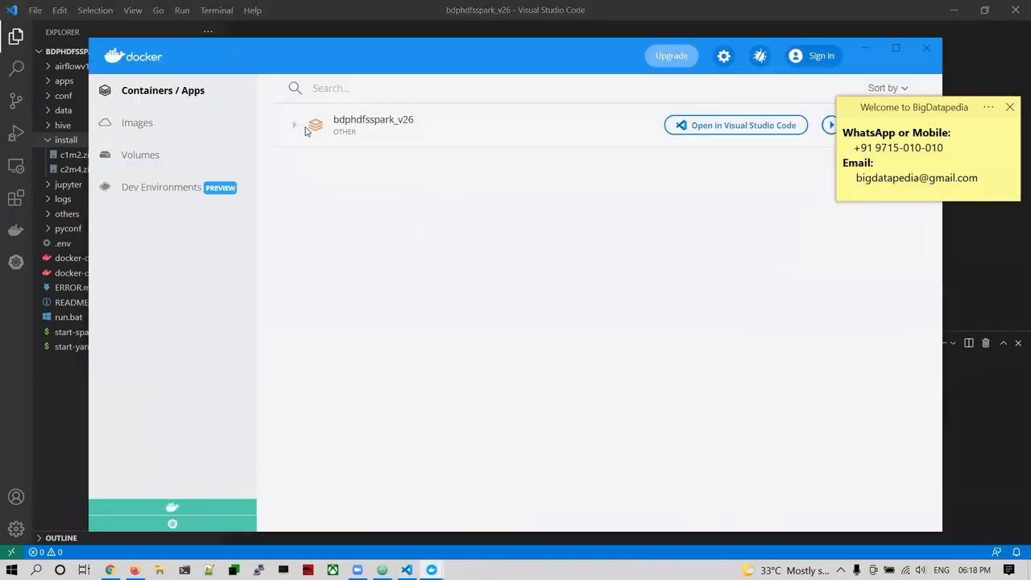
Expand the bdphdfsspark_v26 app and scroll through its containers from namenode to bdp-spark-master
left_click(294, 125)
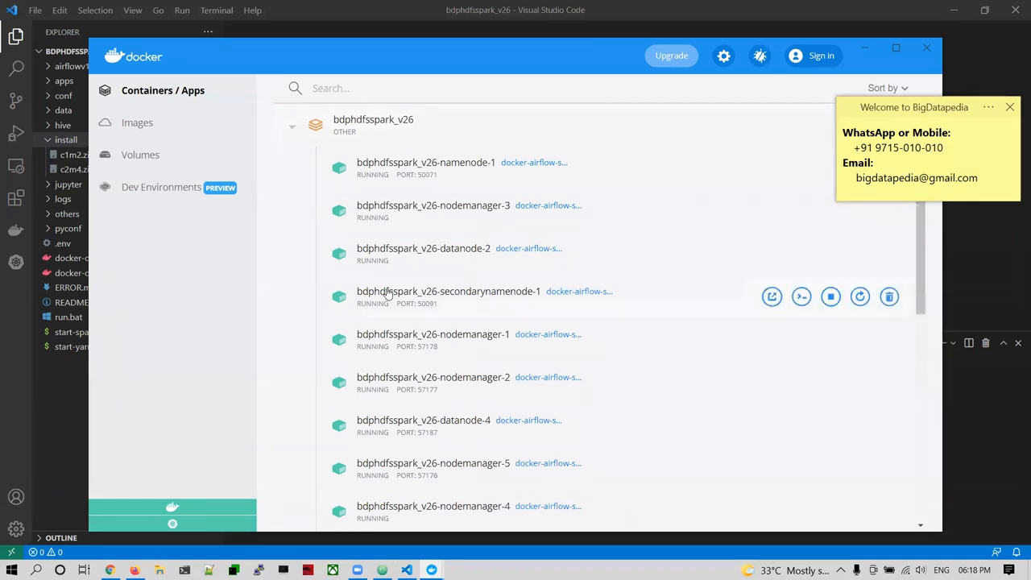
mouse_move(432, 248)
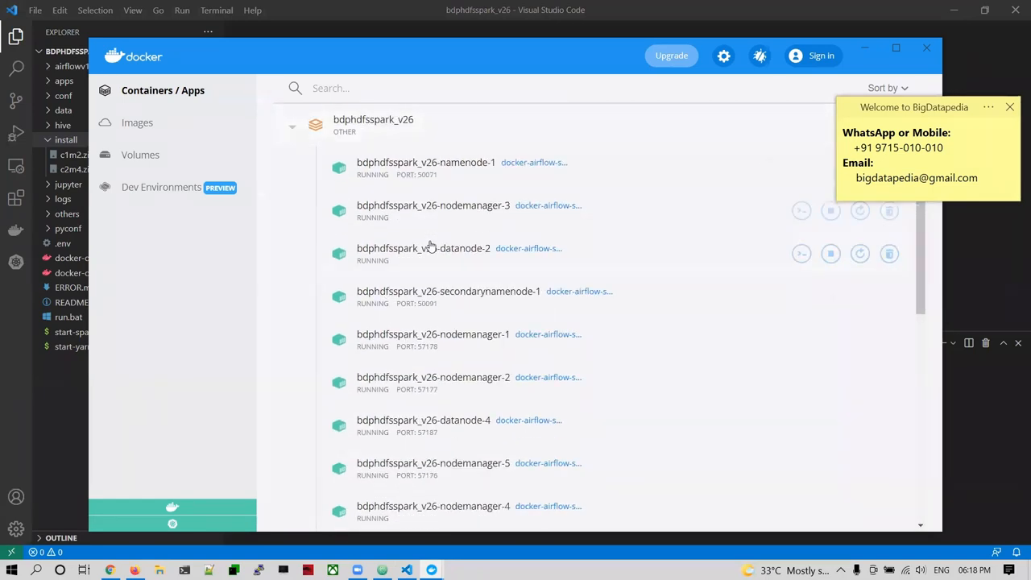
mouse_move(442, 255)
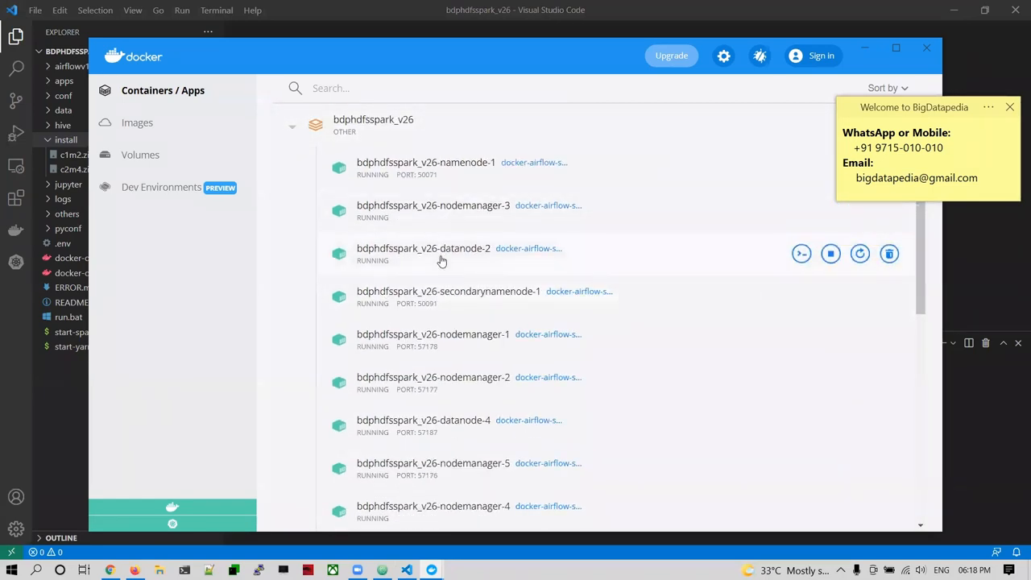
scroll("down", 3)
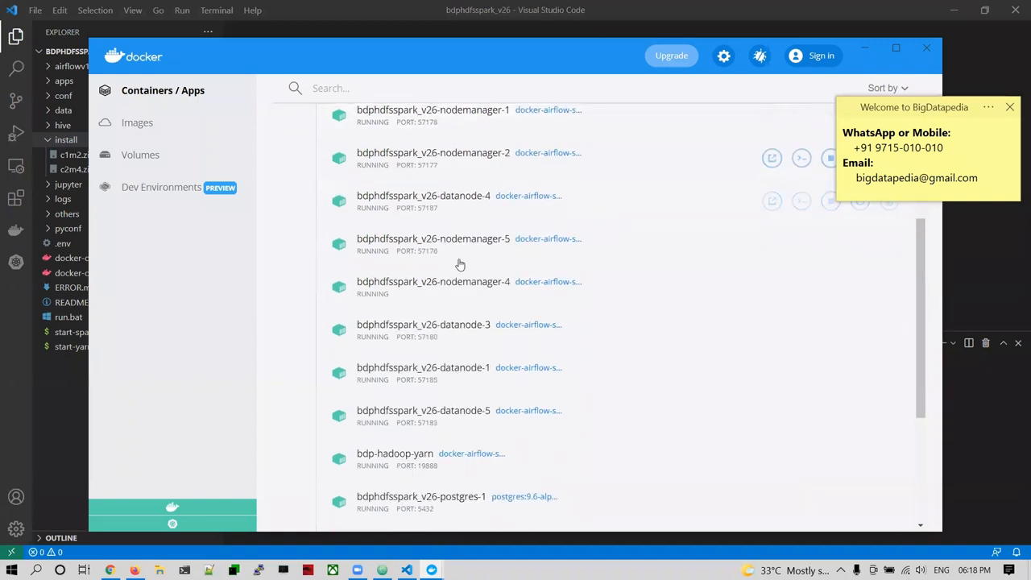
scroll("down", 3)
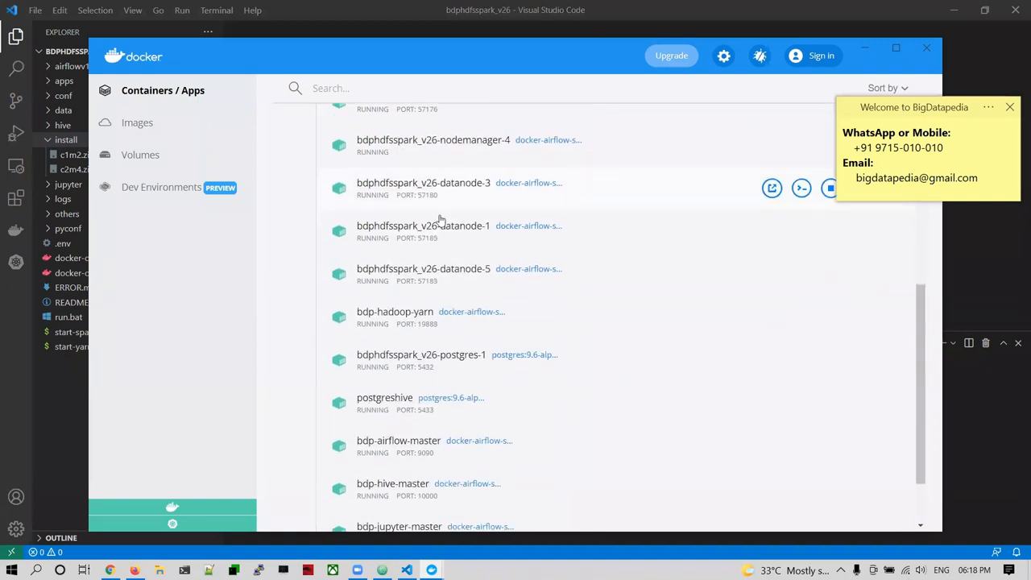
scroll("down", 3)
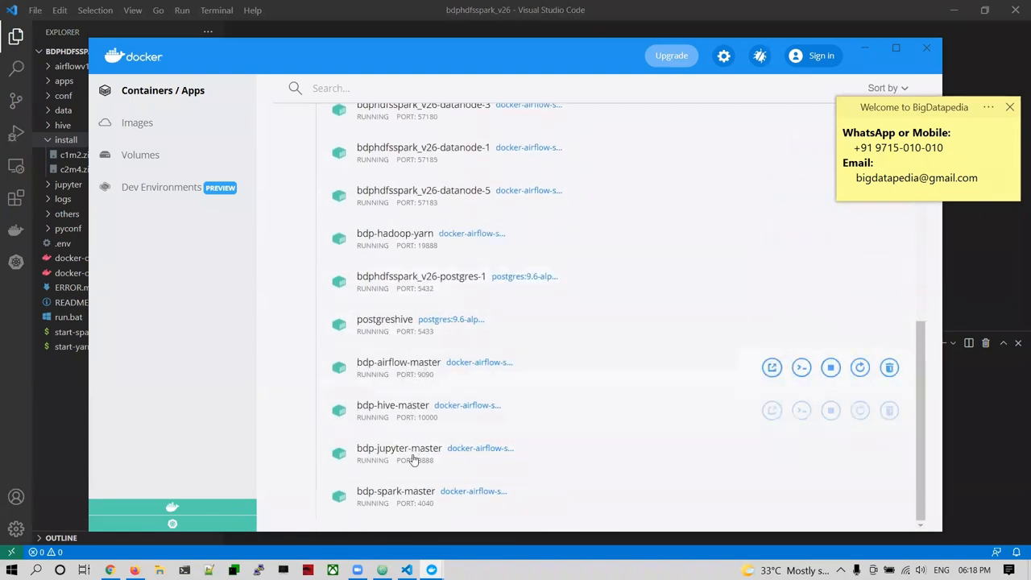
mouse_move(441, 395)
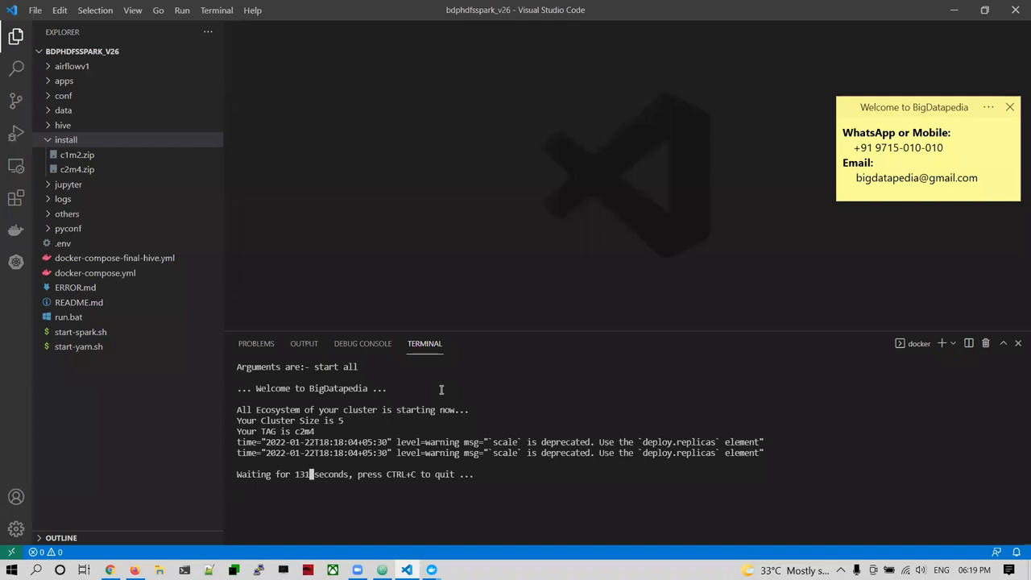
mouse_move(171, 132)
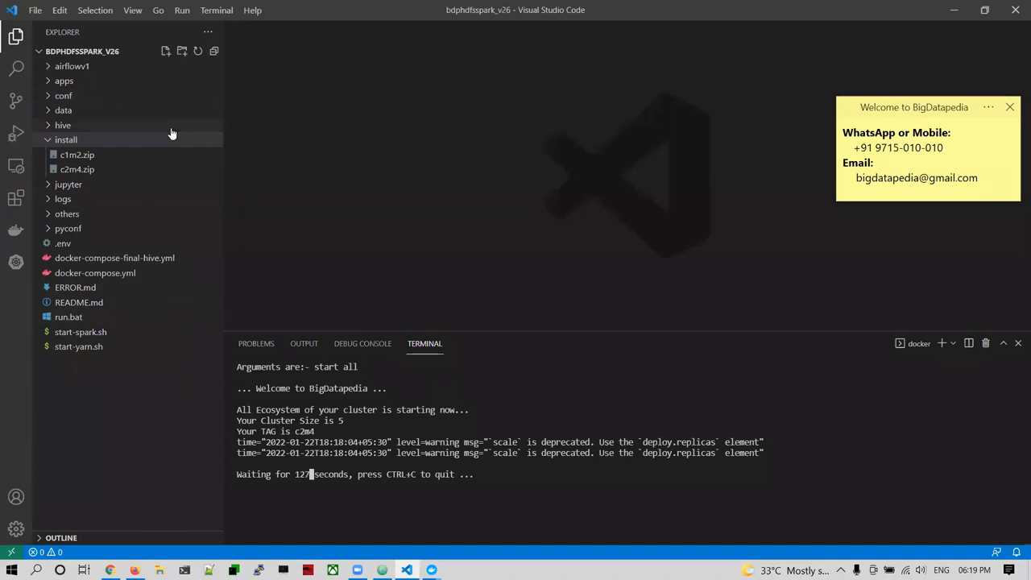
mouse_move(334, 35)
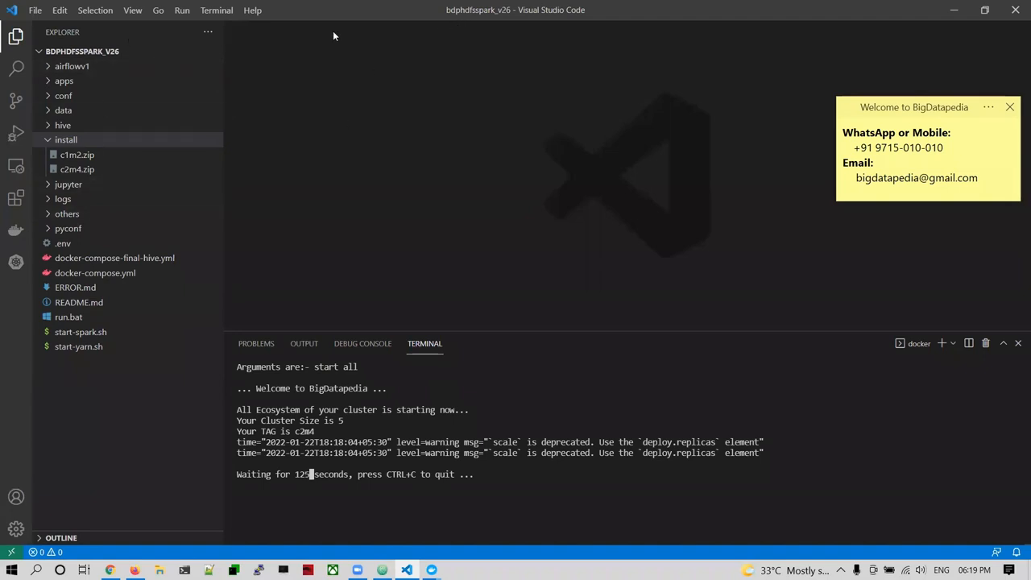
mouse_move(654, 310)
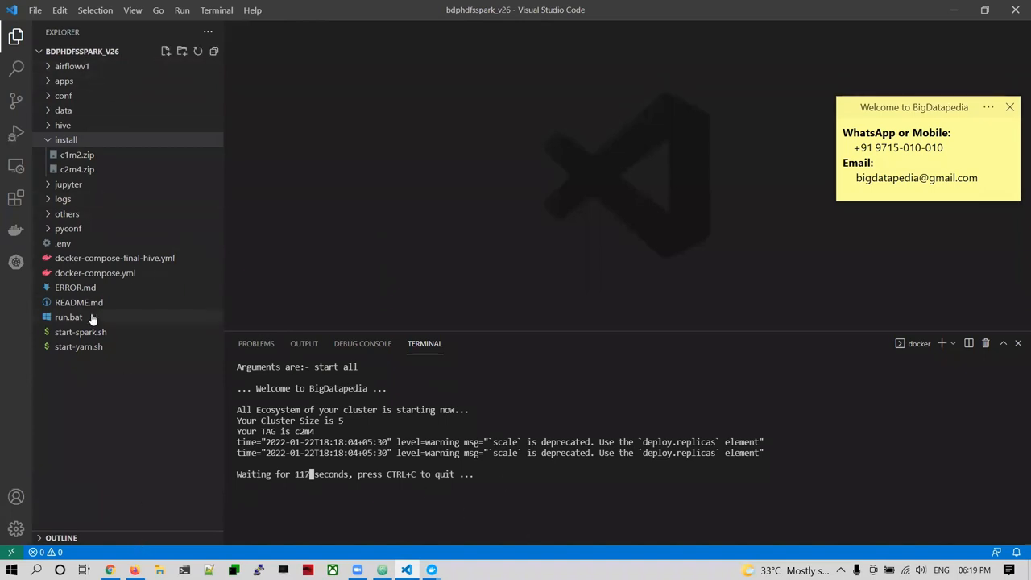
Reveal the bdphdfsspark_v26 project folder in File Explorer from the VS Code Explorer
right_click(67, 139)
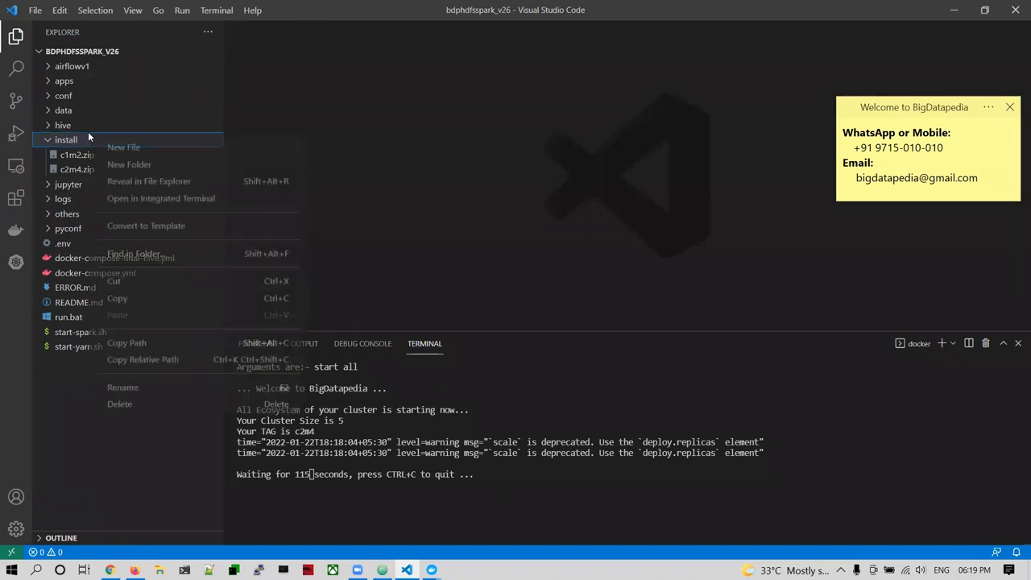
left_click(148, 181)
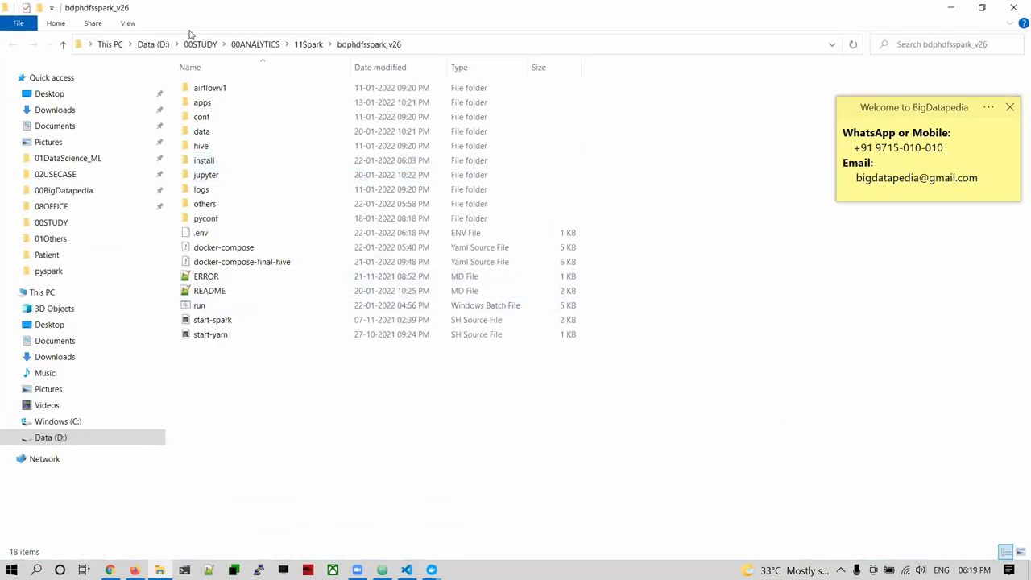
Open a Windows PowerShell window in the project folder via the File menu
left_click(55, 23)
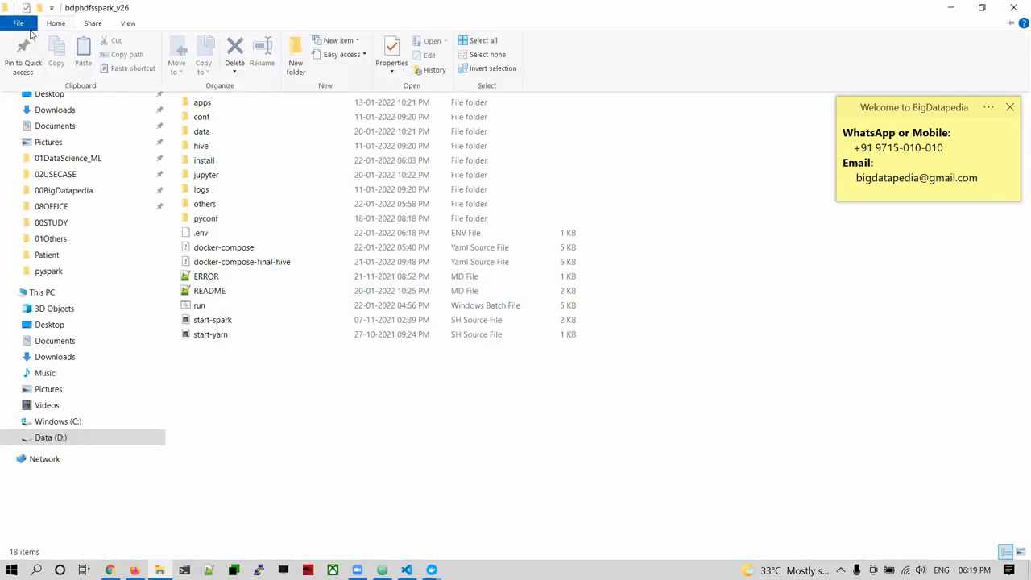
left_click(17, 23)
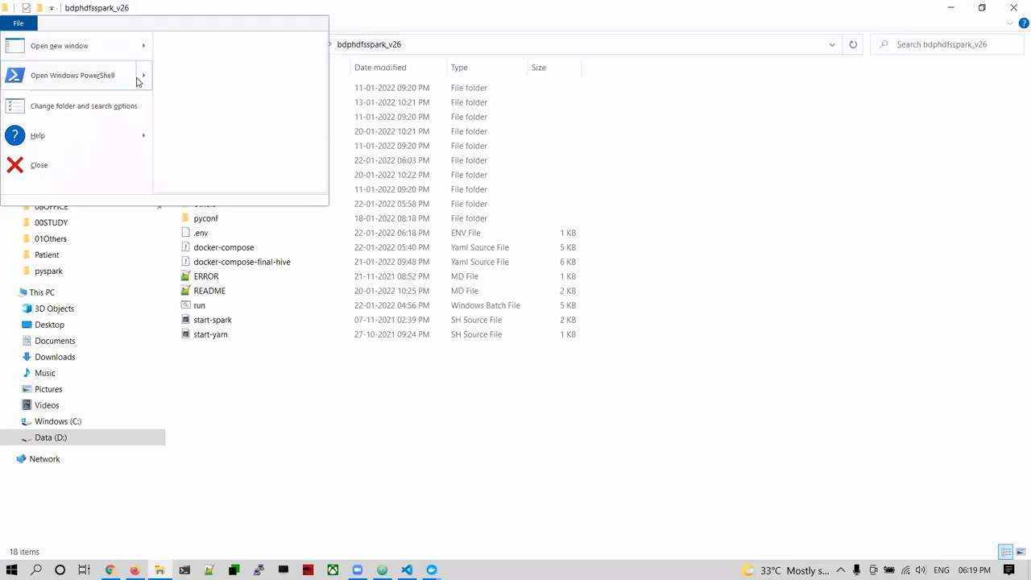
left_click(71, 76)
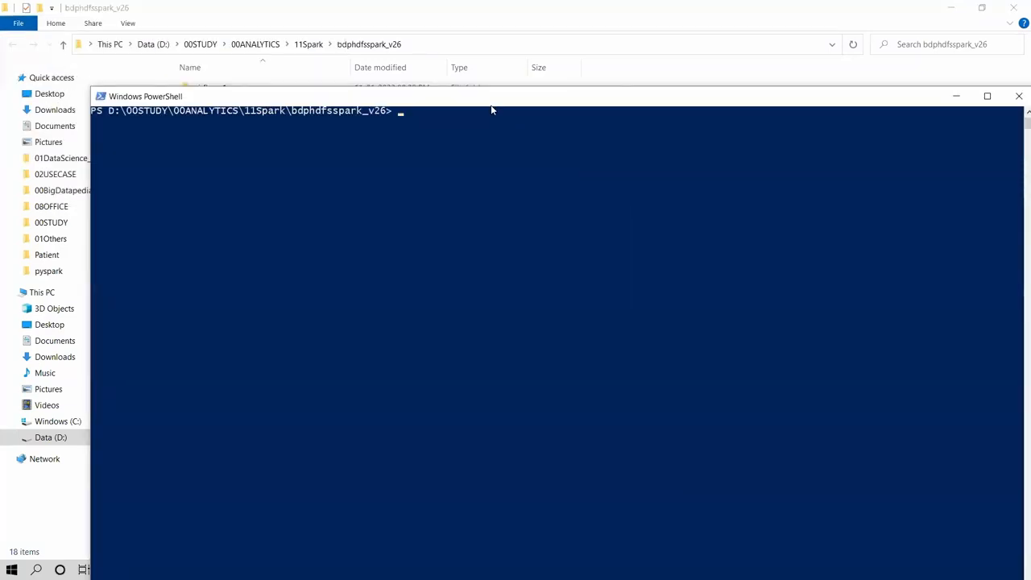
Move the PowerShell window lower and enter .\run.bat start at the prompt
left_click_drag(145, 96, 110, 303)
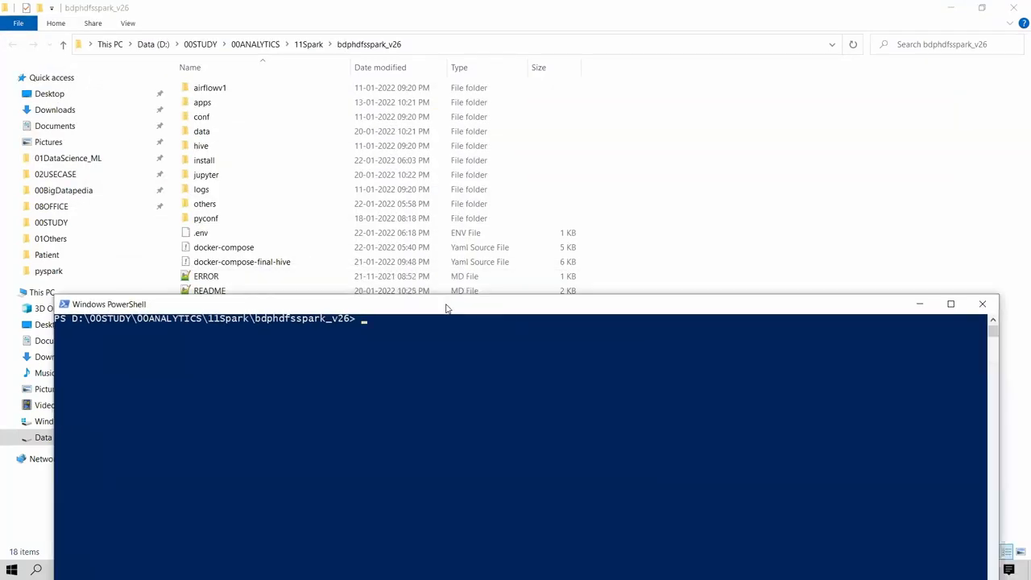
type(".\\run.bat sta")
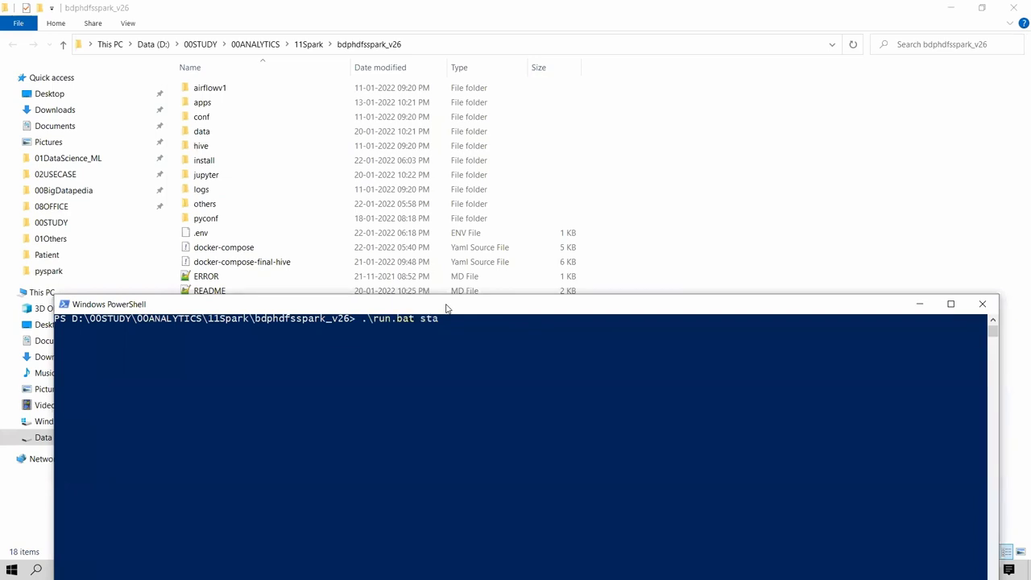
type("rt")
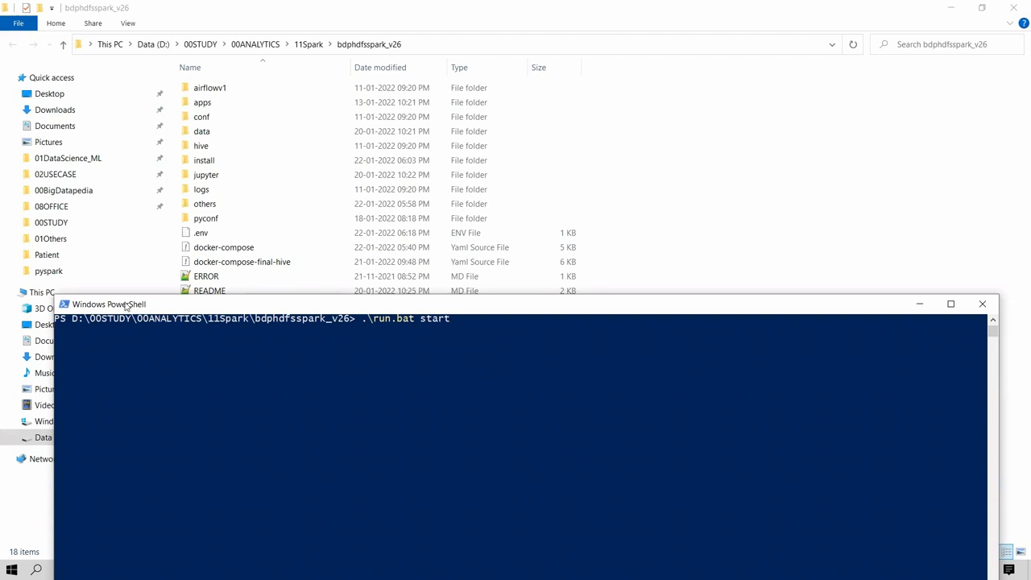
left_click_drag(109, 303, 197, 472)
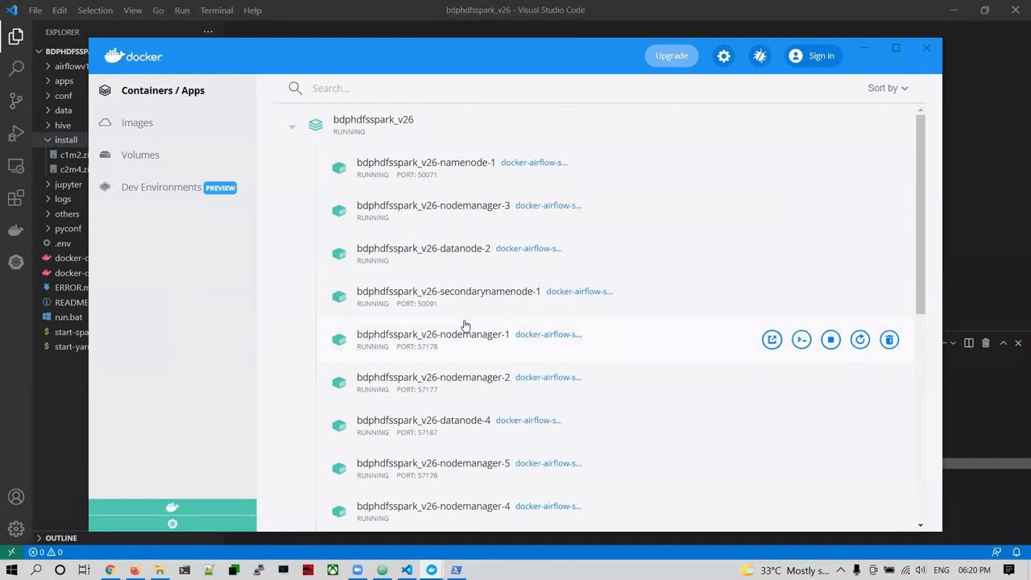
Scroll through the running bdphdfsspark_v26 containers in Docker Desktop
scroll("down", 3)
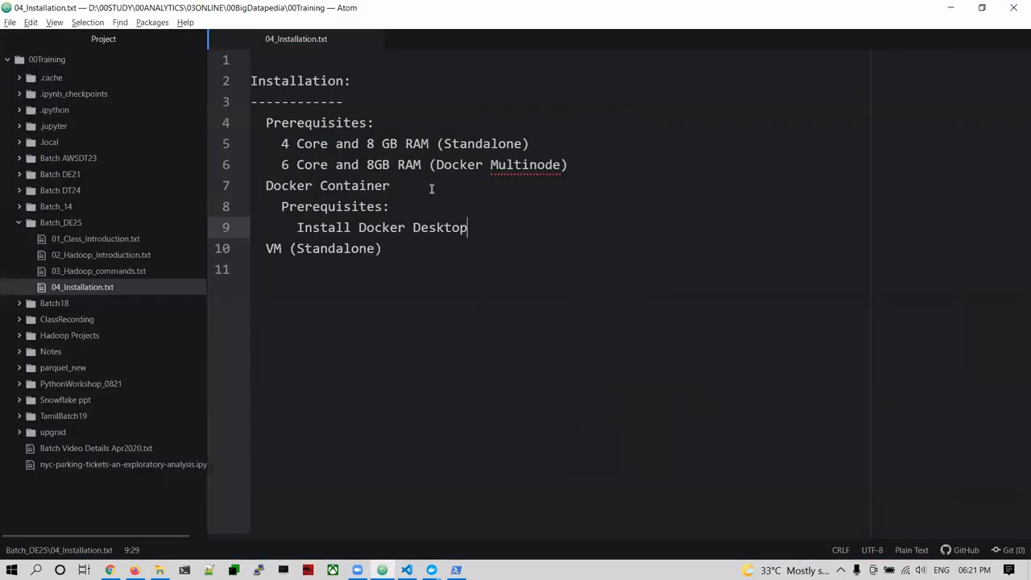
Walk through 04_Installation.txt, highlighting Standalone and the Docker Container heading
left_click(390, 185)
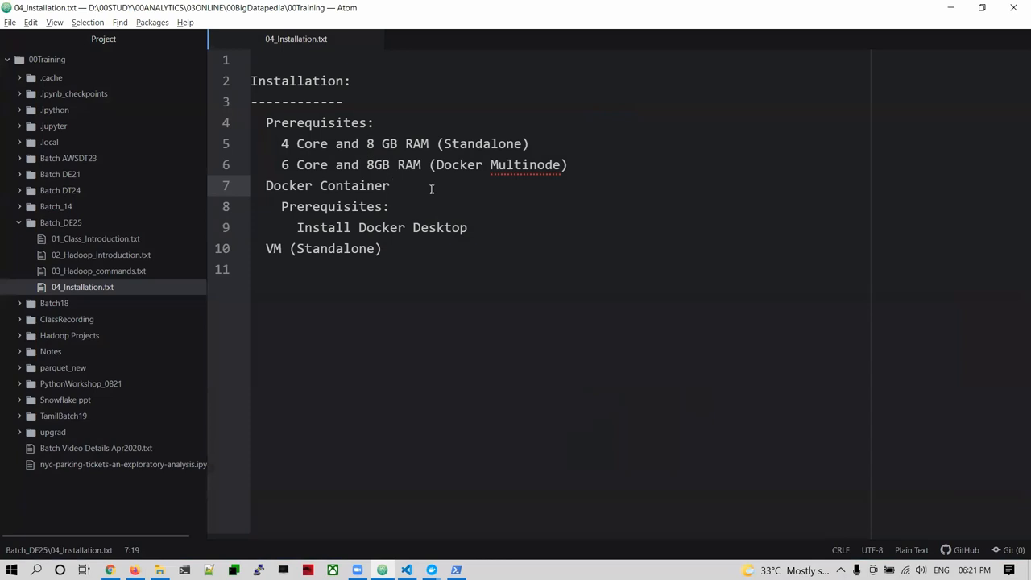
left_click(390, 185)
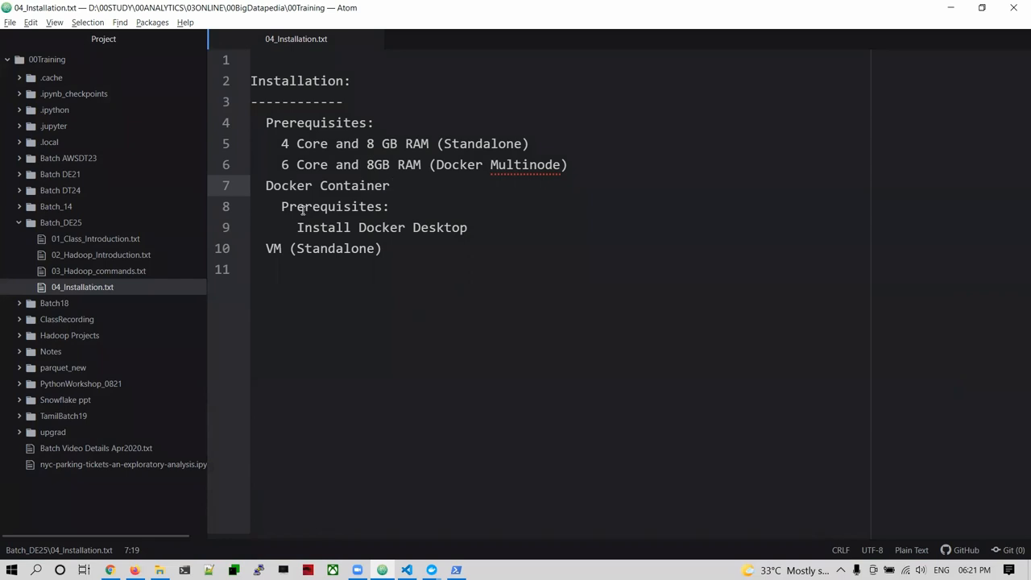
left_click(390, 185)
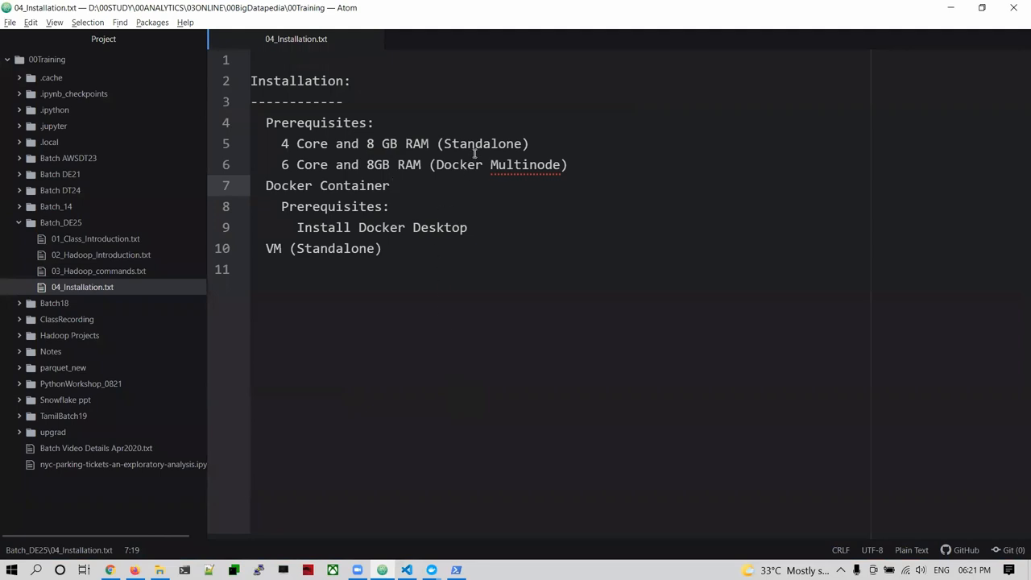
double_click(482, 143)
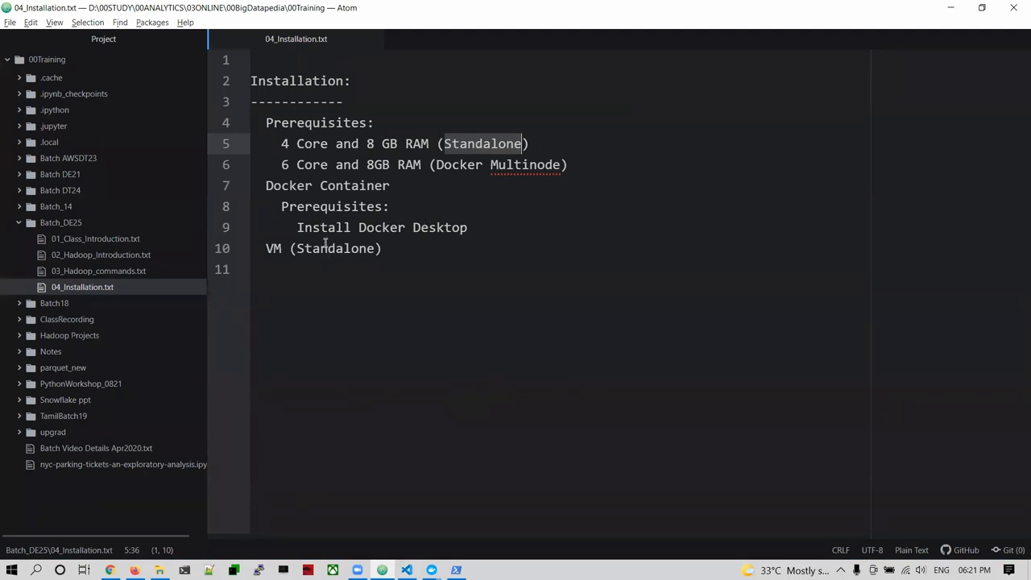
double_click(335, 248)
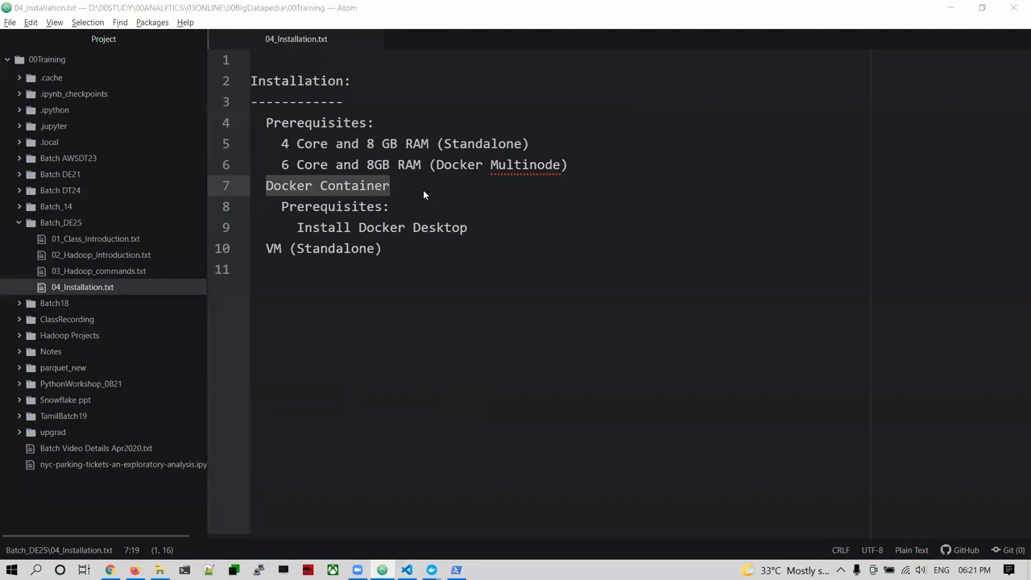
Switch over to the Chrome browser
key("alt+tab")
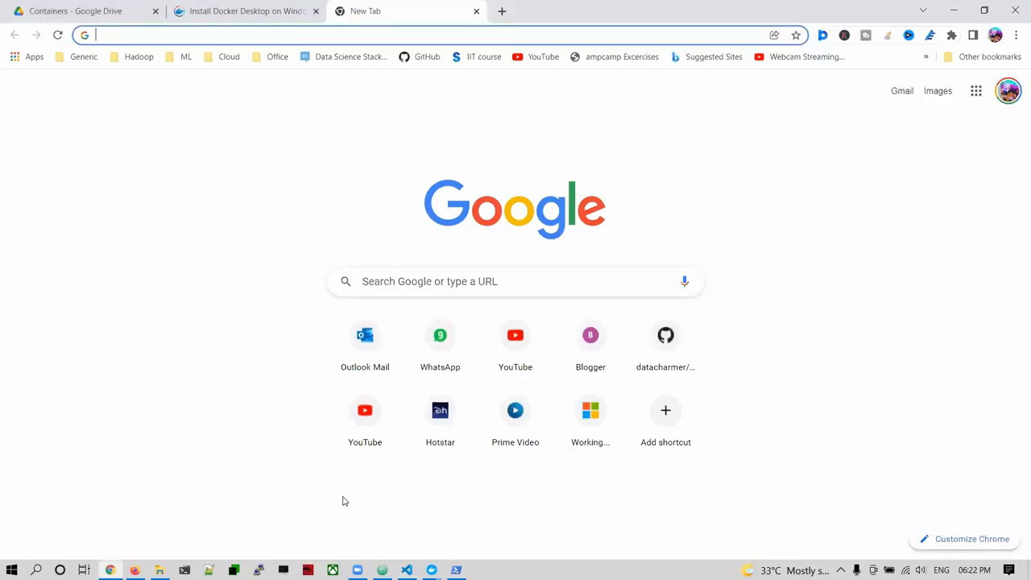
Navigate to localhost:8088 to view the YARN All Applications page
type("localhost:8088/cluster")
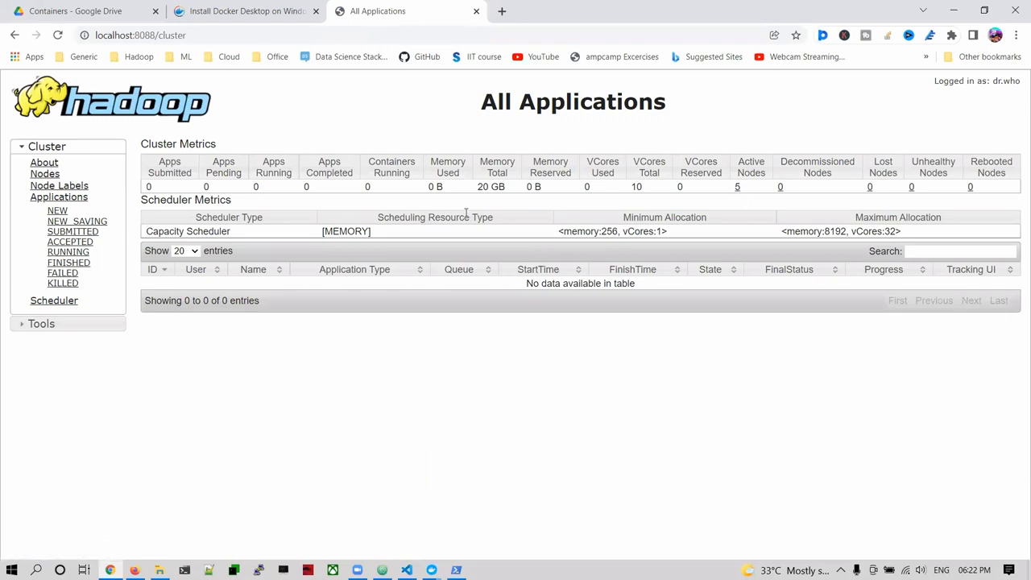
mouse_move(545, 202)
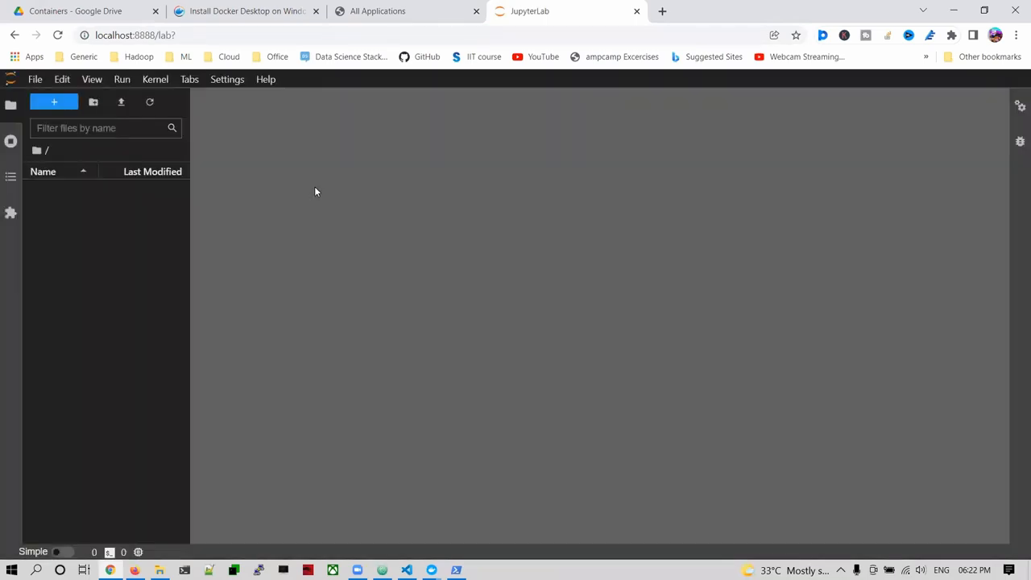
Start a JupyterLab terminal showing the Bigdatapedia banner, then open a fresh Launcher page
left_click(55, 102)
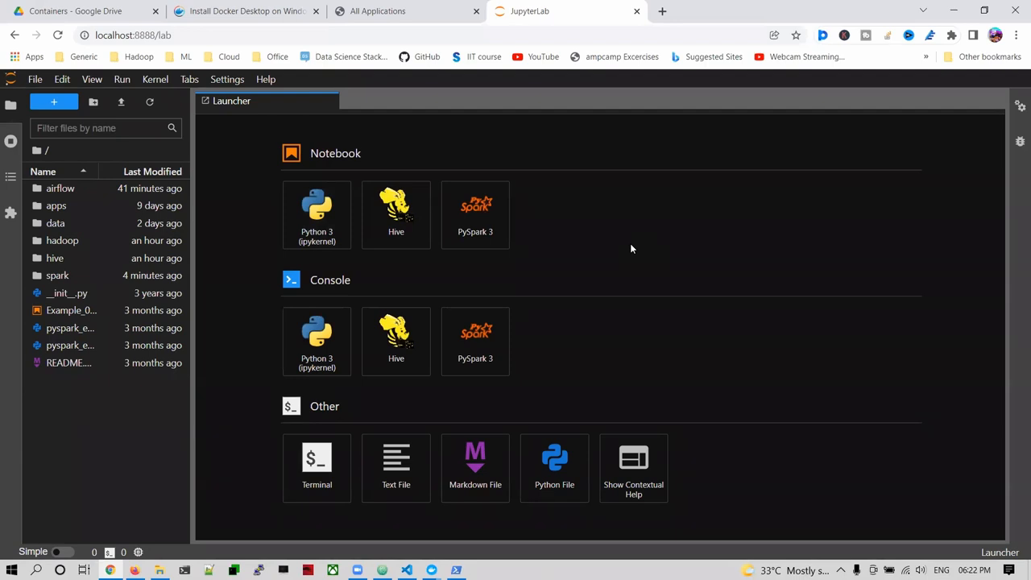
mouse_move(577, 364)
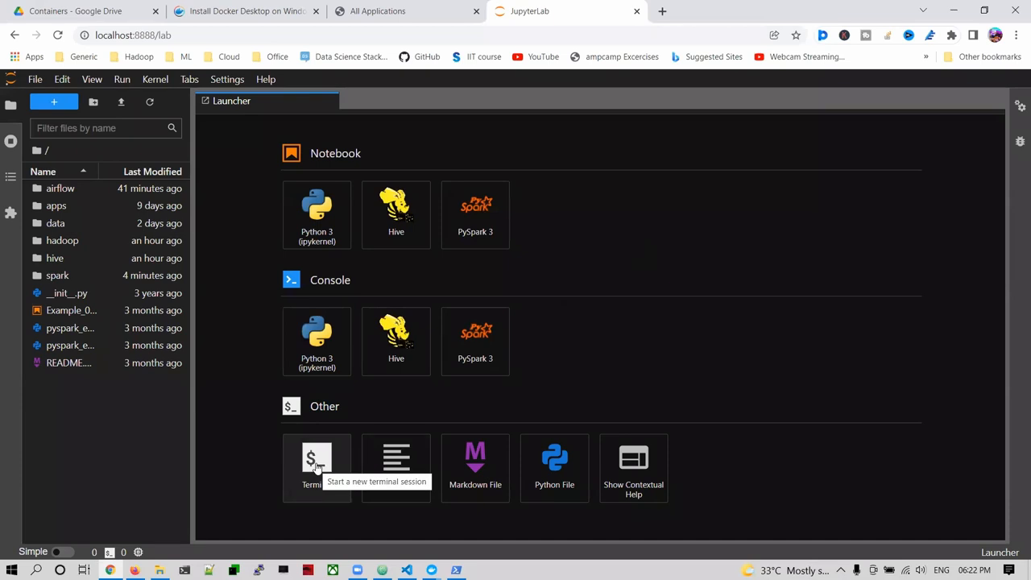
left_click(315, 459)
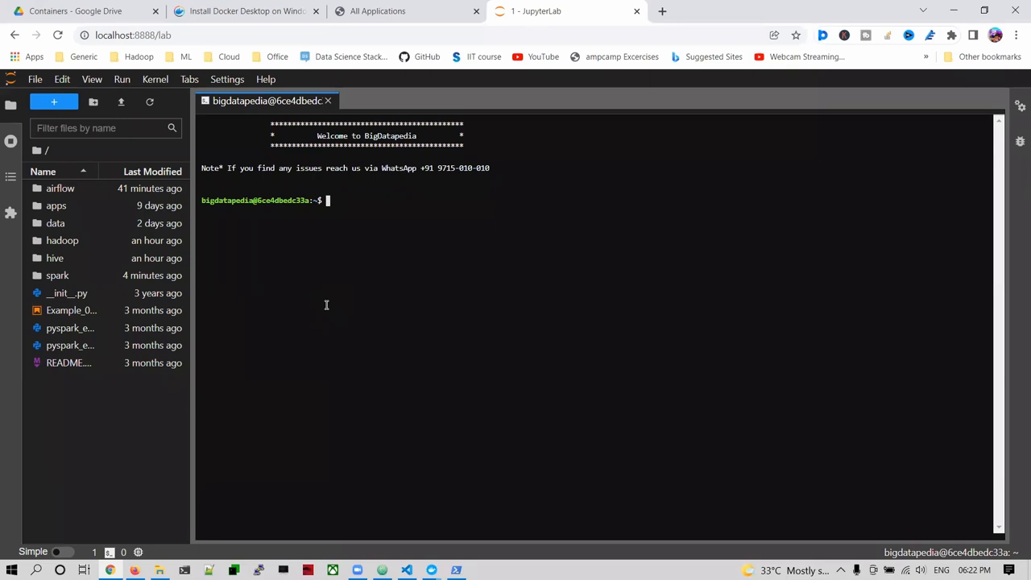
left_click(227, 79)
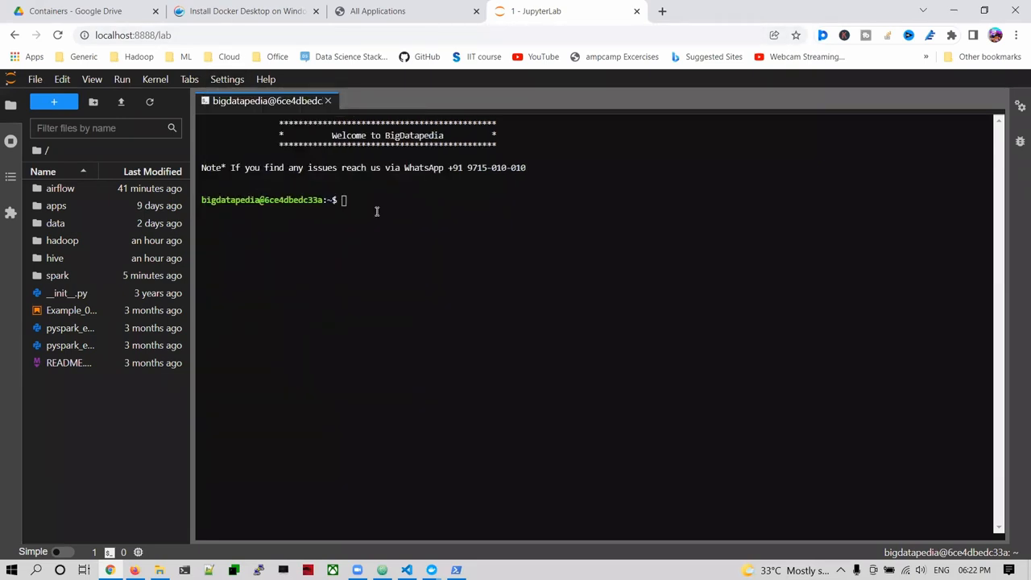
left_click(227, 79)
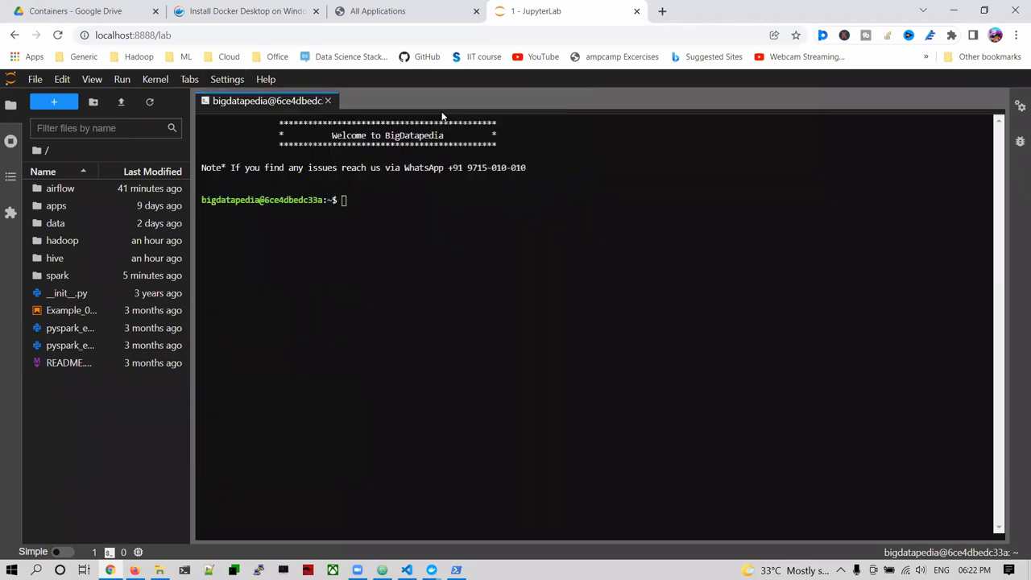
left_click(227, 79)
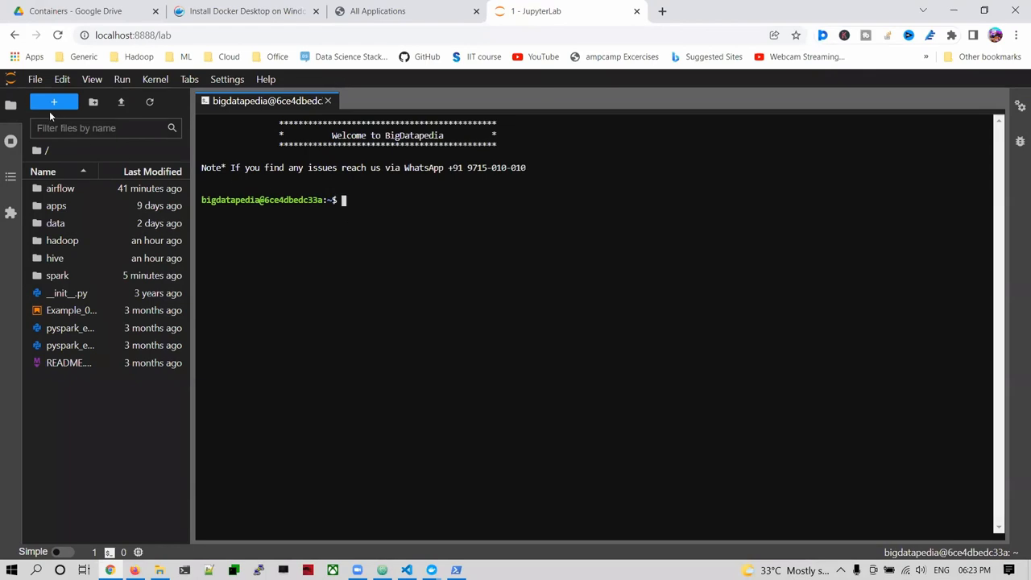
left_click(55, 102)
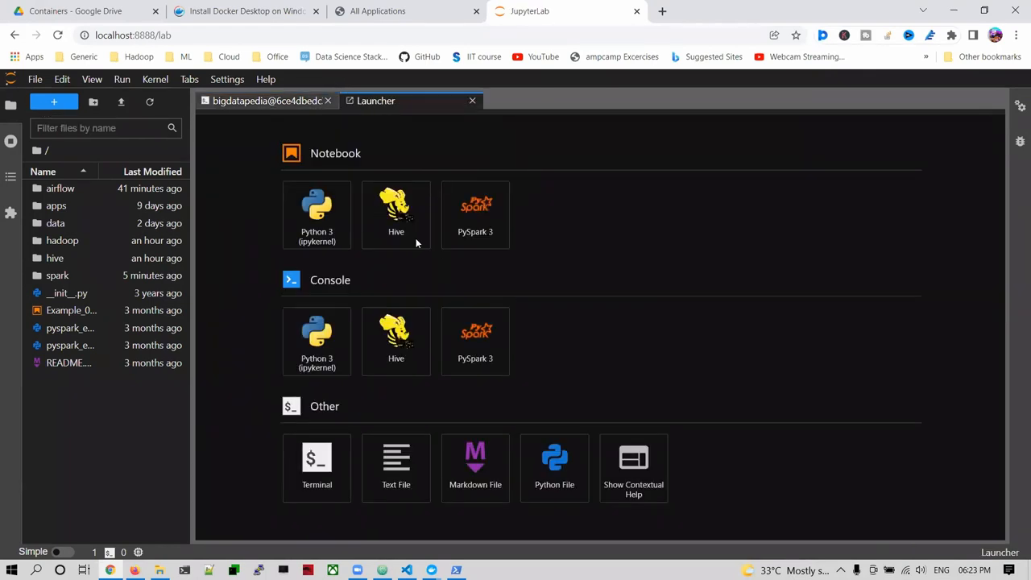
mouse_move(316, 209)
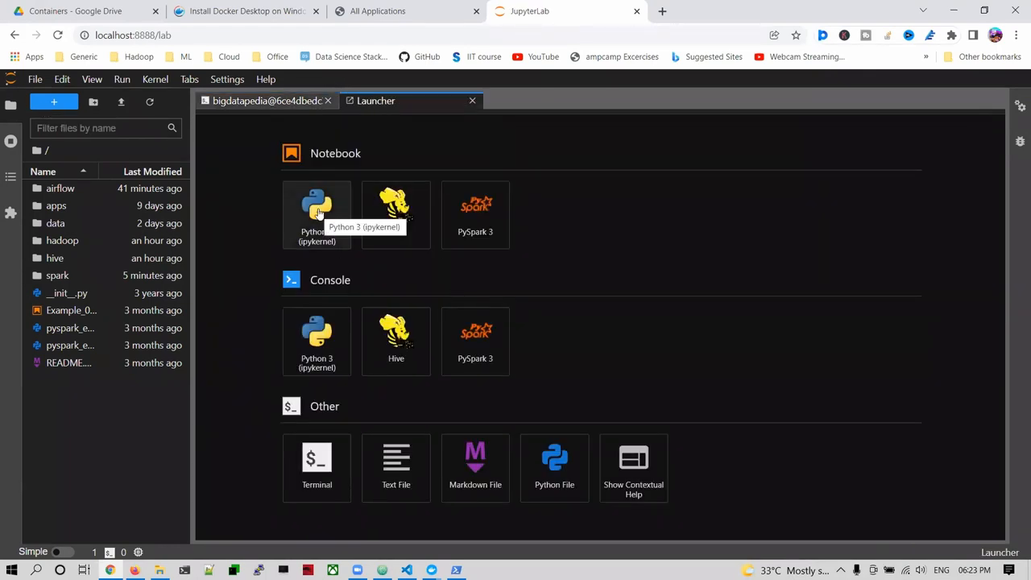
Run print("hello bigdatapedia") in a new Python 3 notebook, then create a Hive-kernel notebook
left_click(315, 210)
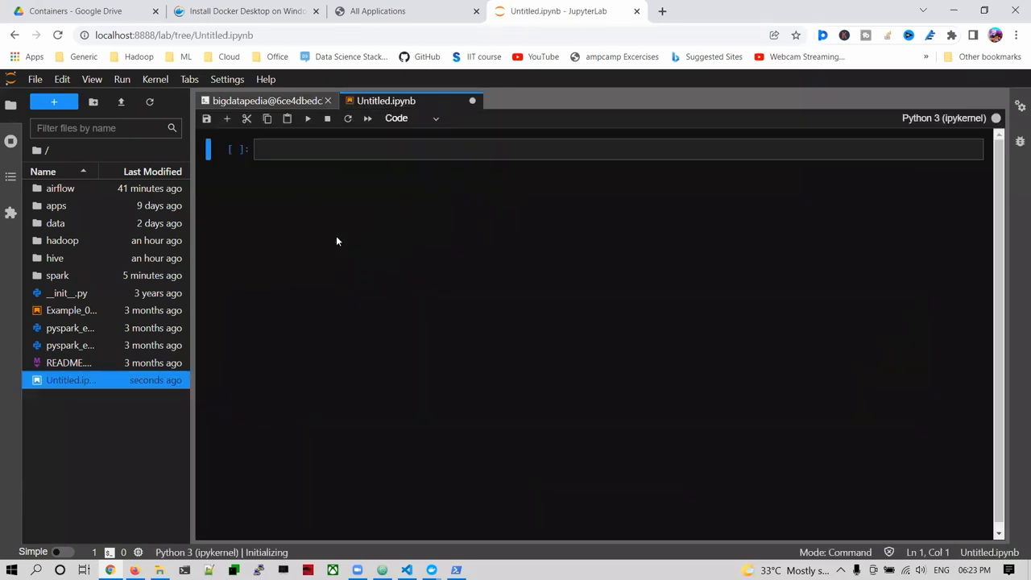
type("print(")
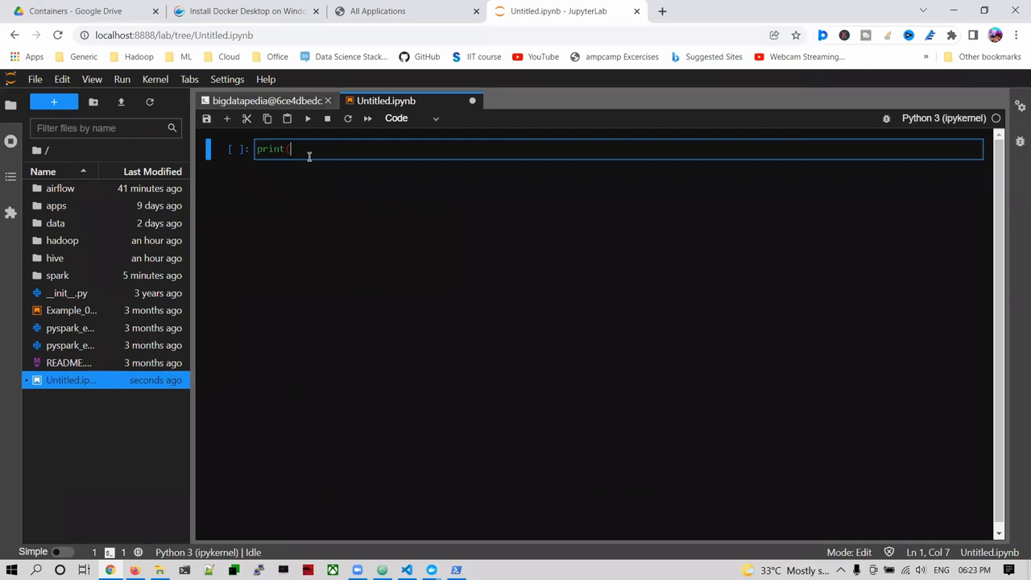
type("\"hello bi")
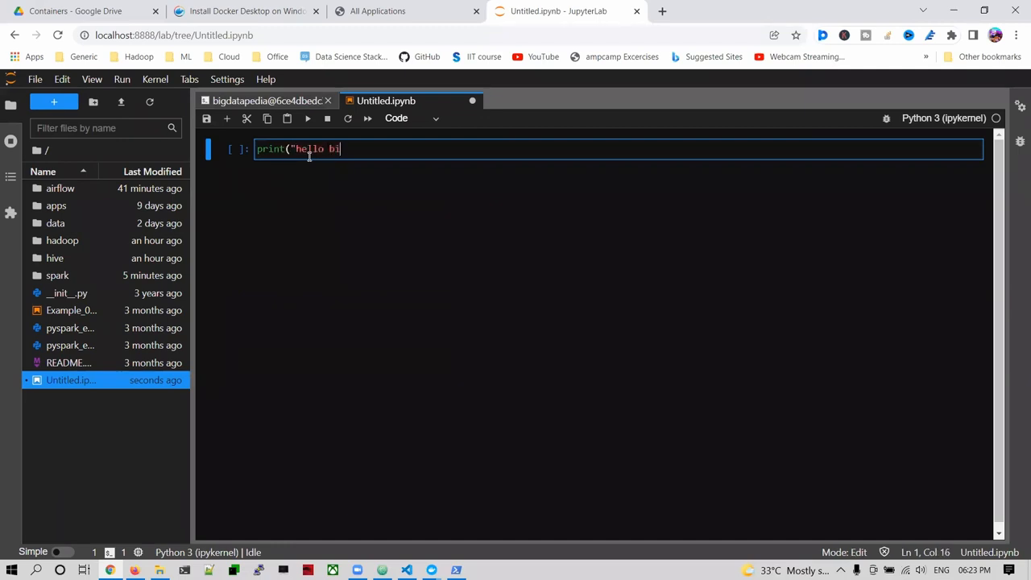
type("gdatapedia\")")
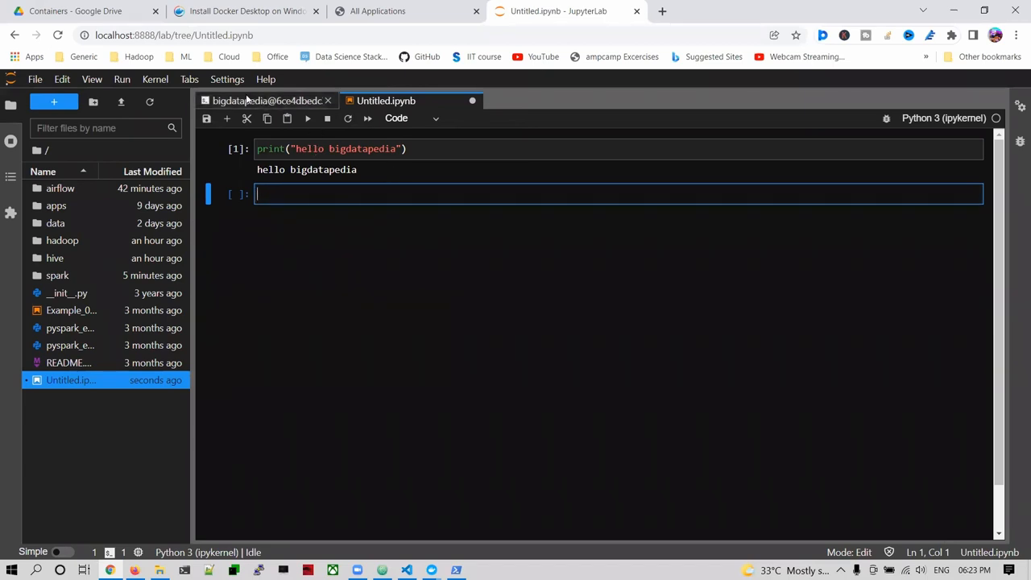
left_click(53, 101)
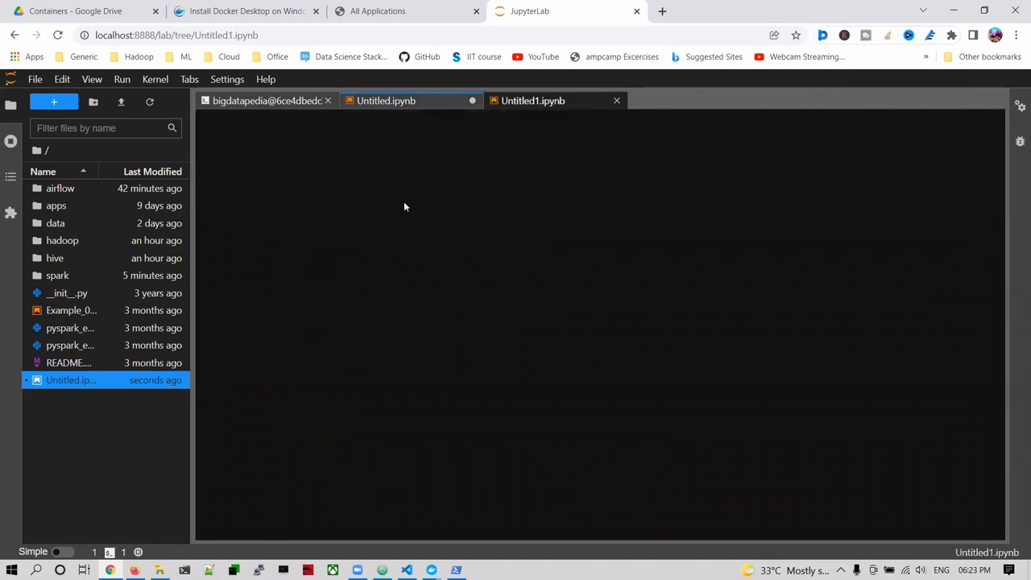
Run Hive commands to show databases, create database de25 and switch to it
left_click(534, 100)
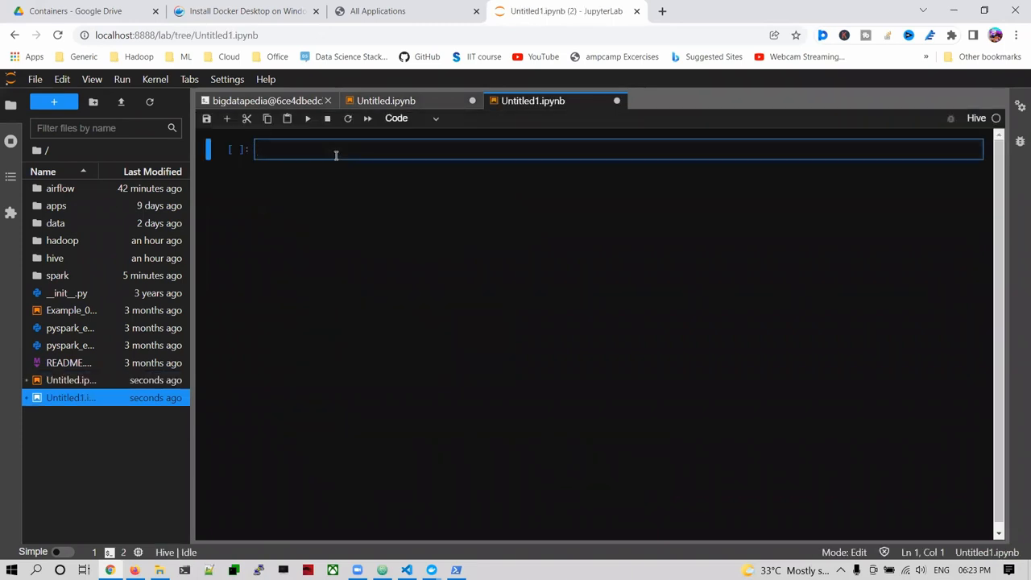
type("show dat")
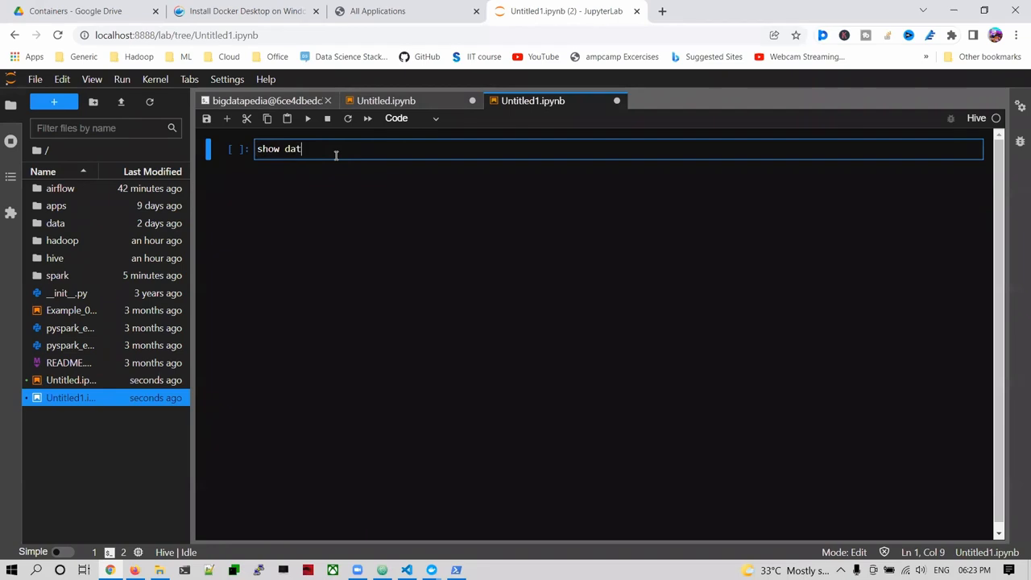
type("abases;")
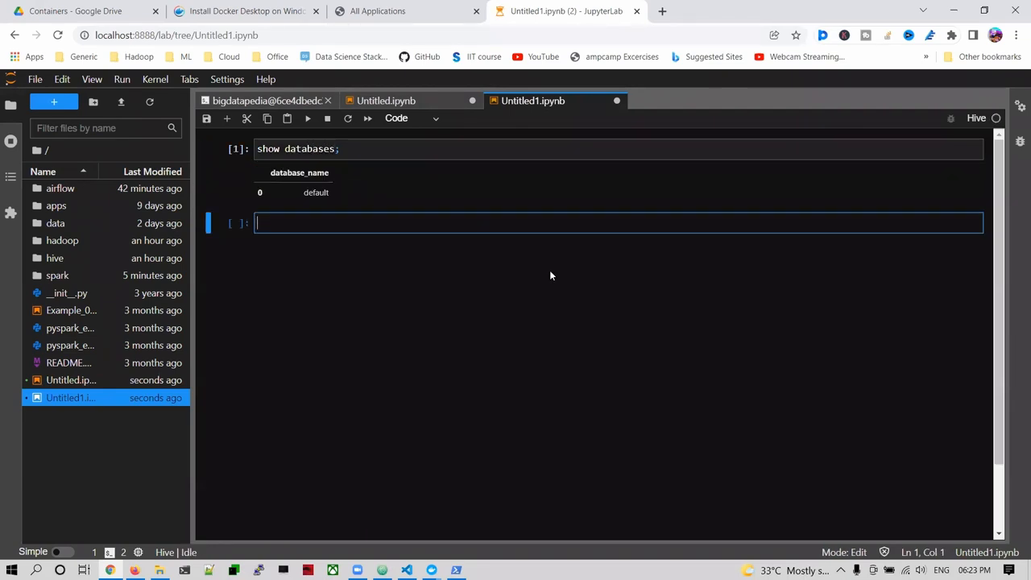
type("create")
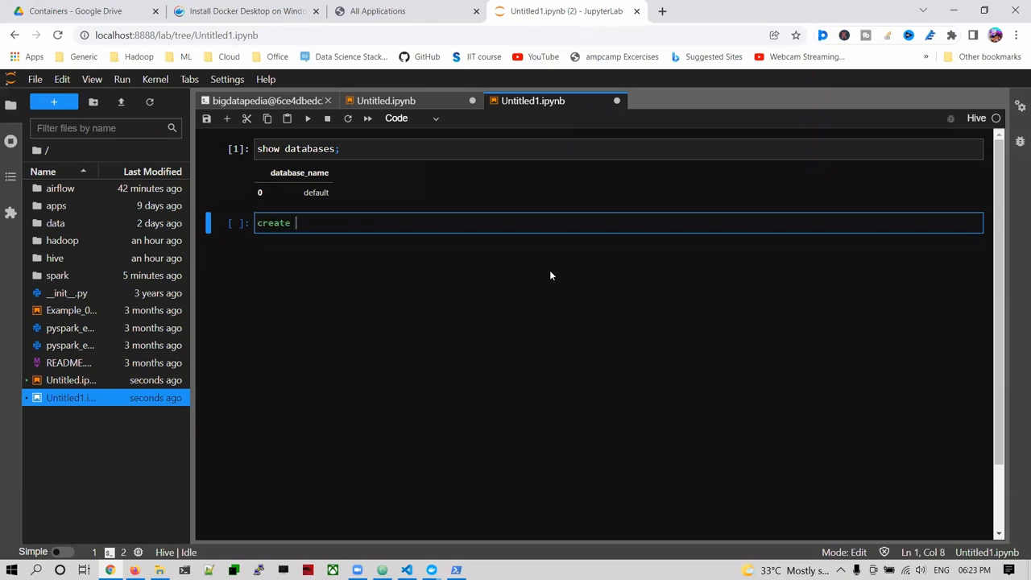
type("database d")
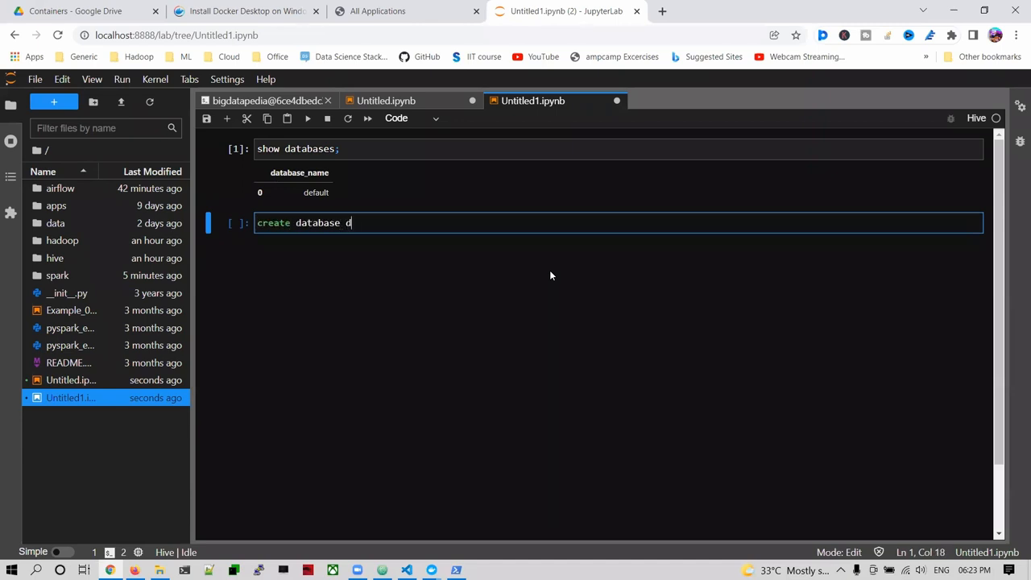
type("e25")
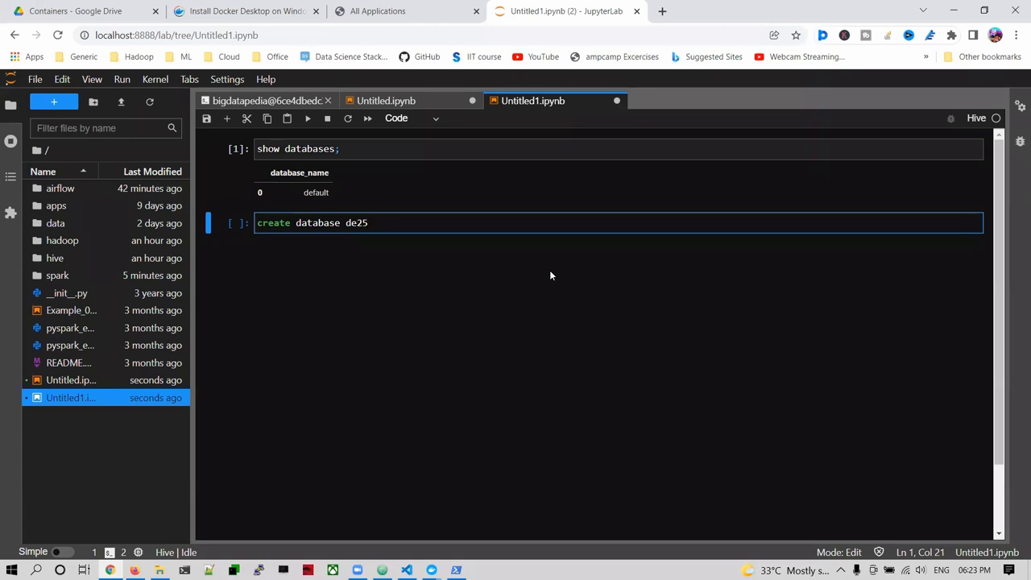
type("use de25;")
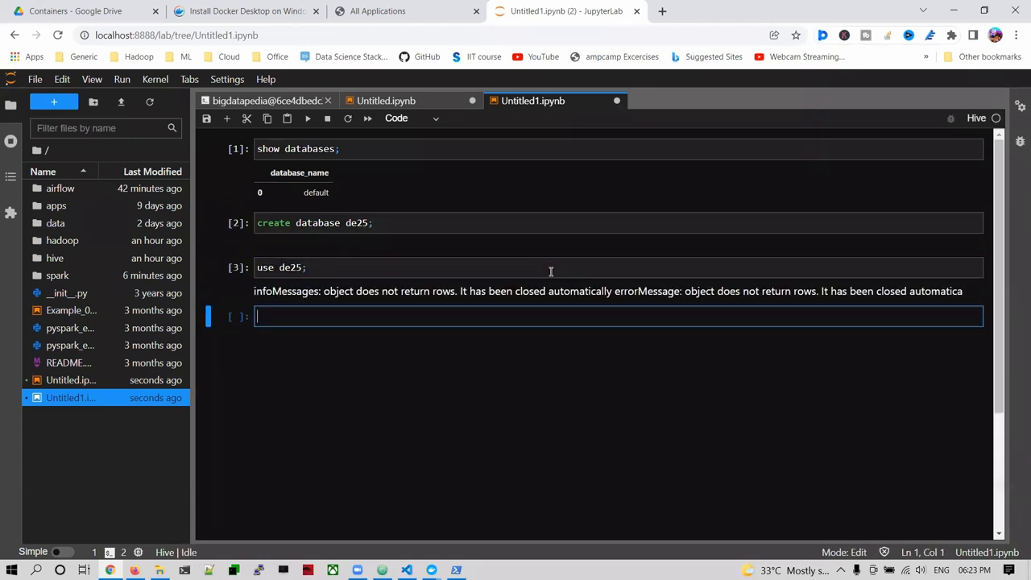
Create table test (id int, name string), list tables, and start a new launcher
type("create tab")
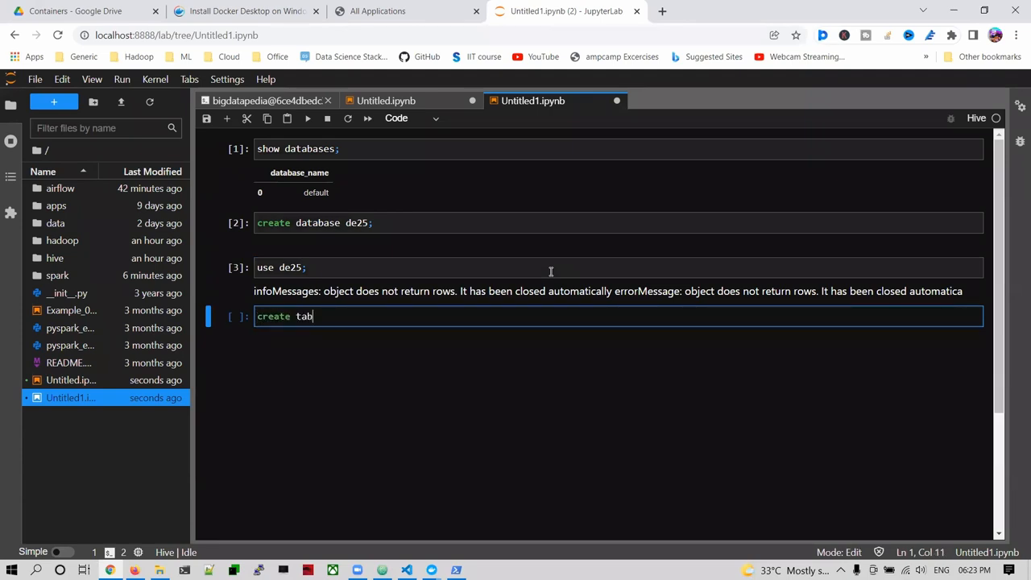
type("le test")
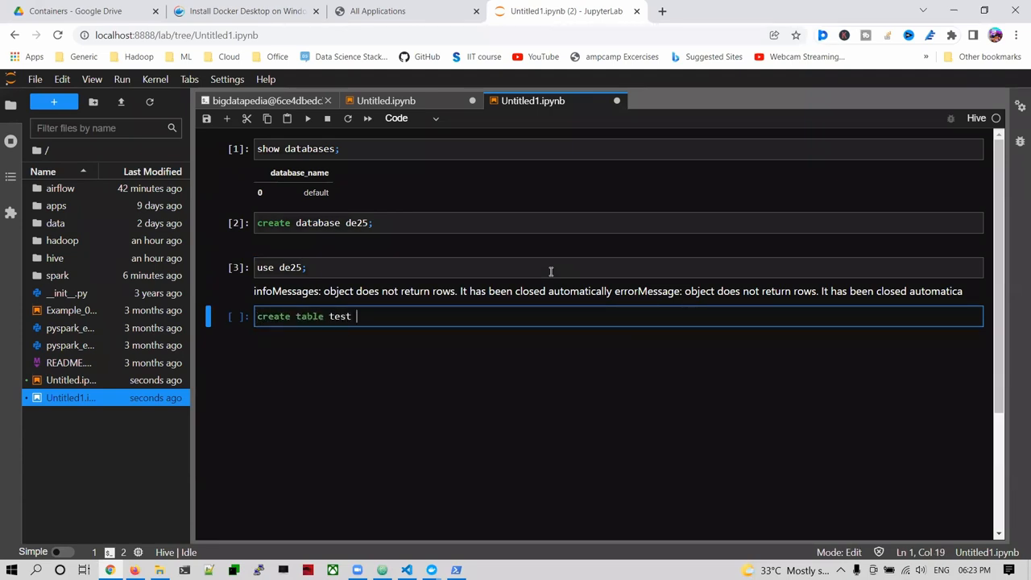
type("(id int)")
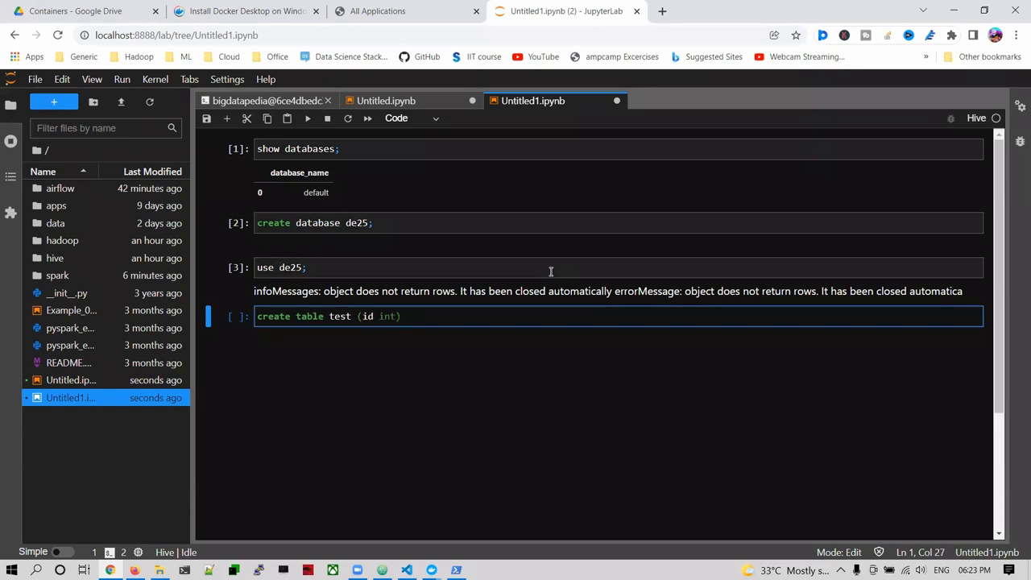
type(", name string")
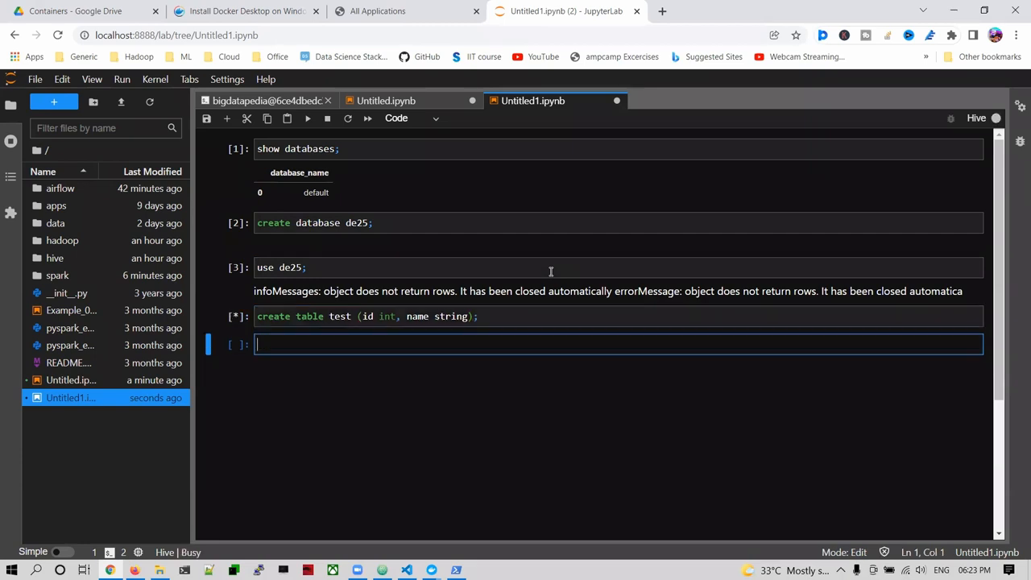
type("show tables;")
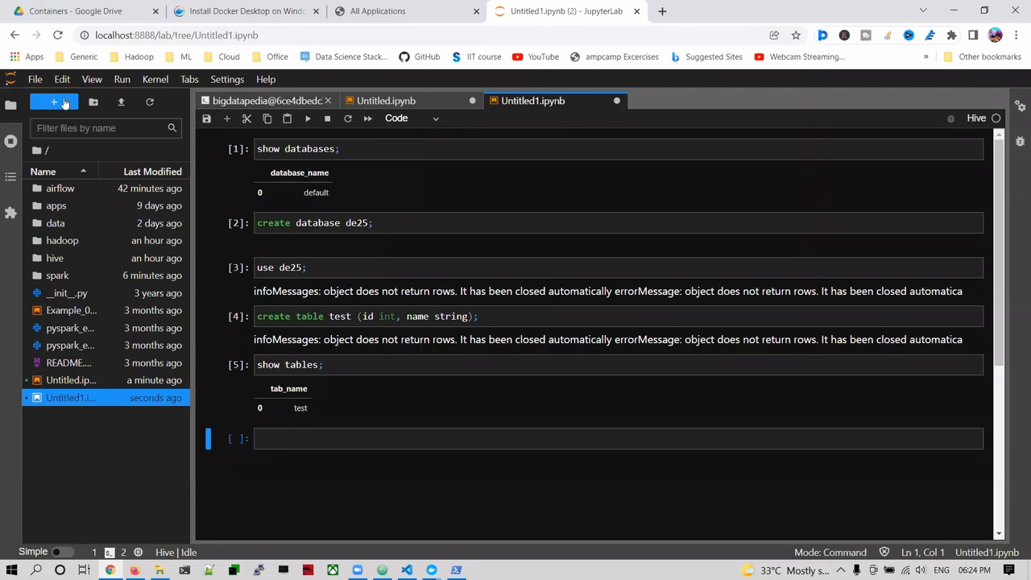
left_click(55, 102)
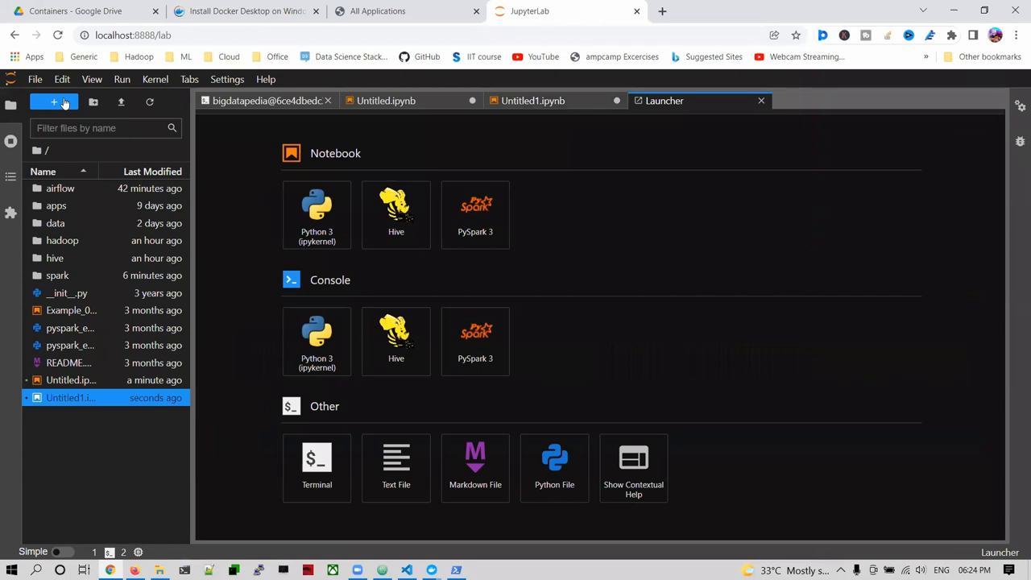
mouse_move(476, 213)
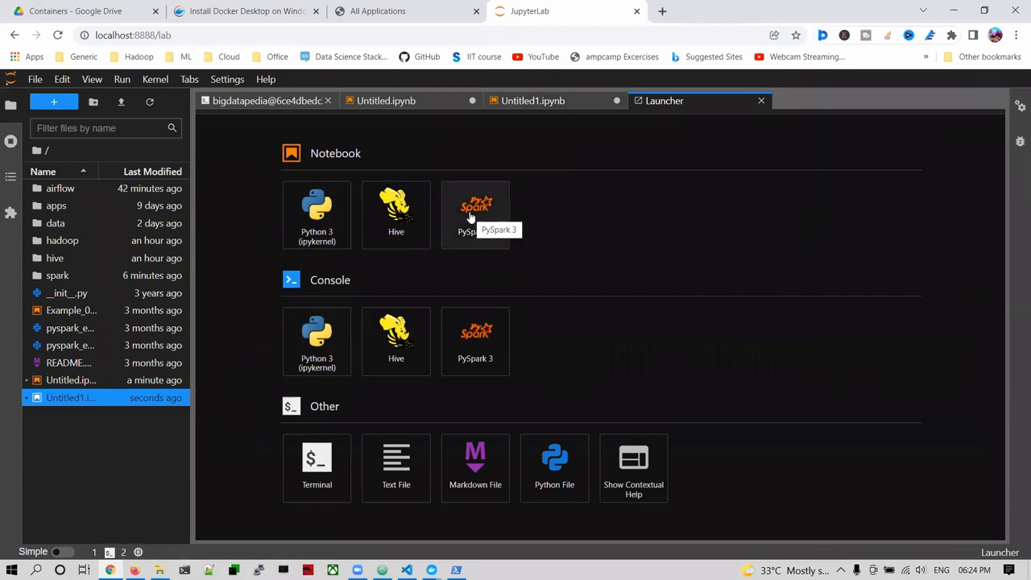
Create a PySpark 3 notebook, import pyspark and run the SparkSession code from pyspark_example.py
left_click(476, 209)
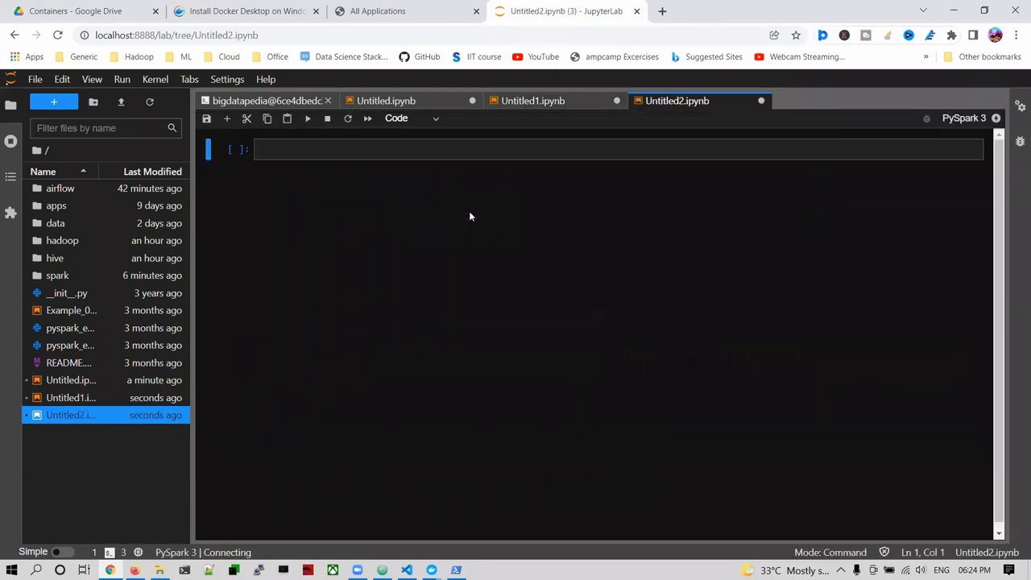
left_click(322, 149)
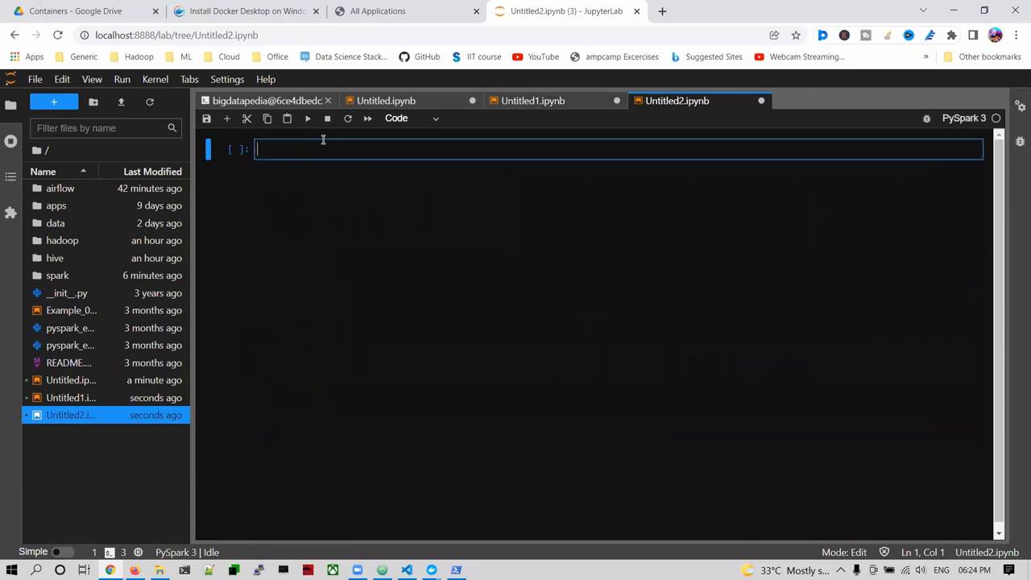
type("import pyspark")
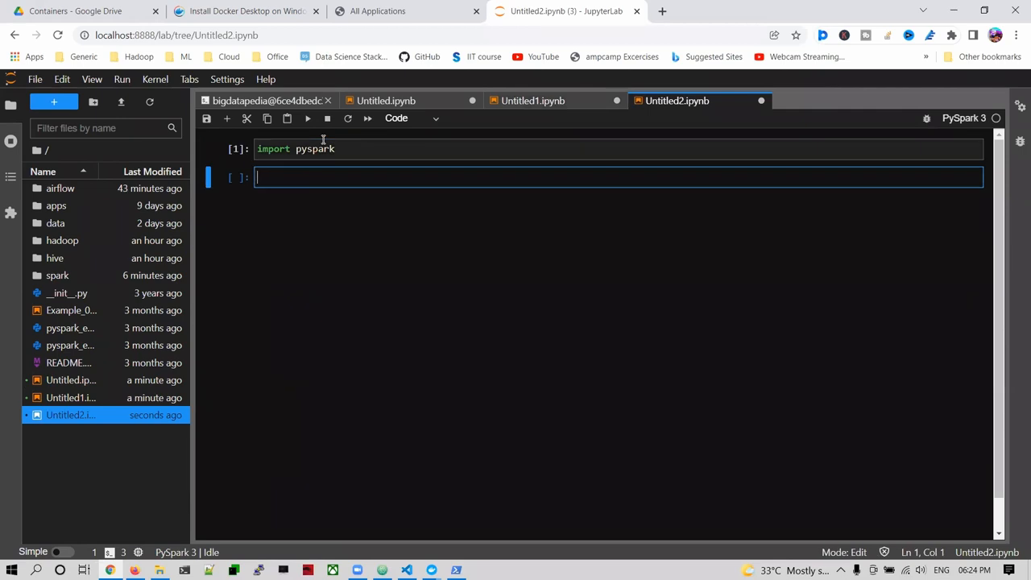
left_click(71, 345)
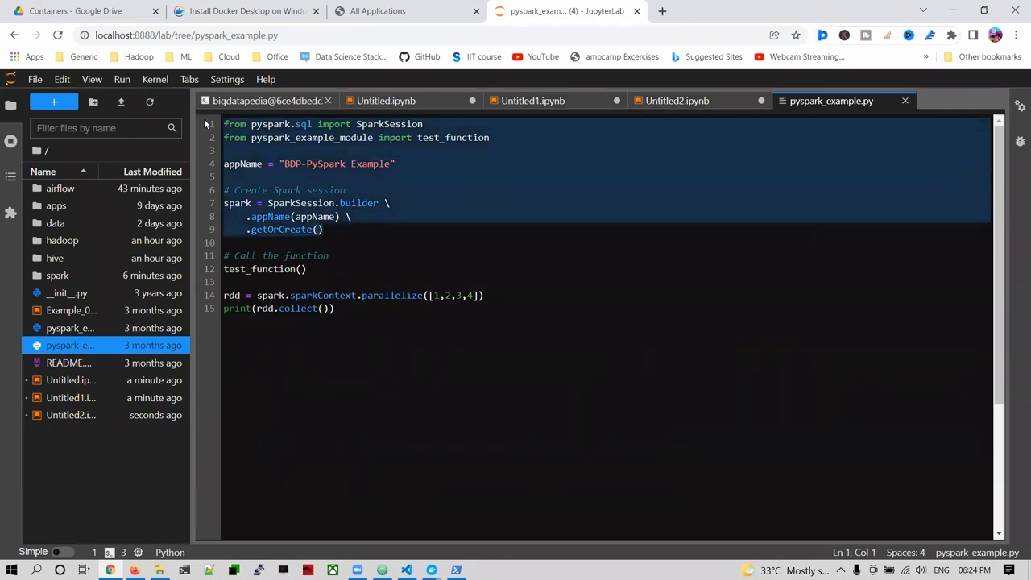
left_click(677, 100)
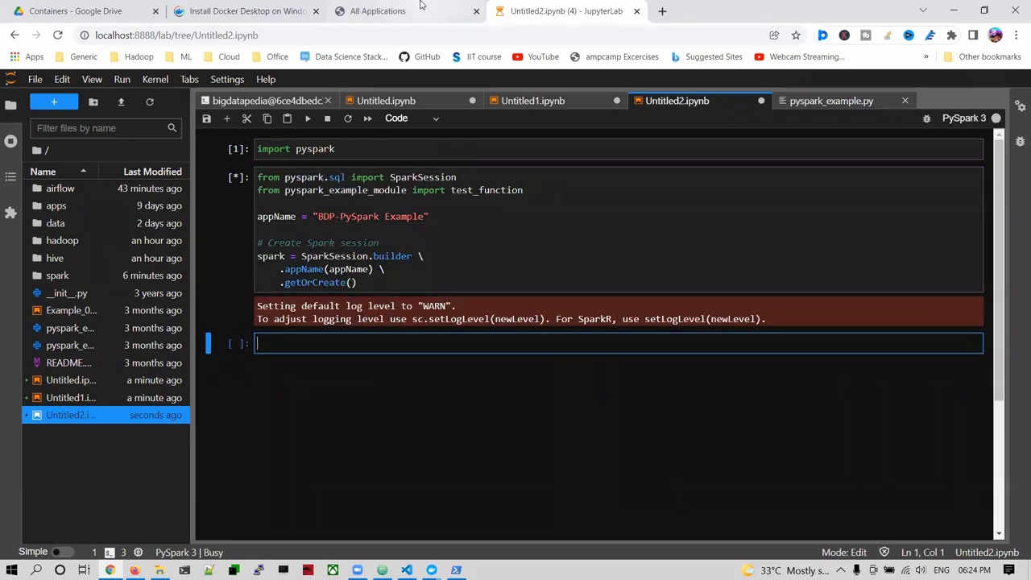
left_click(377, 10)
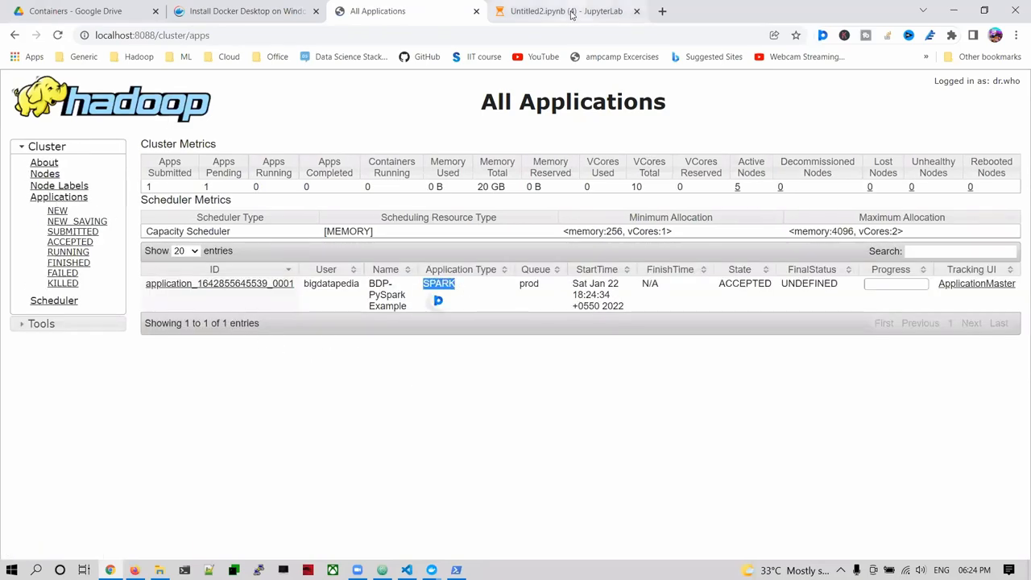
Check BDP-PySpark Example is ACCEPTED in YARN and view pyspark_example.py in JupyterLab
left_click(564, 11)
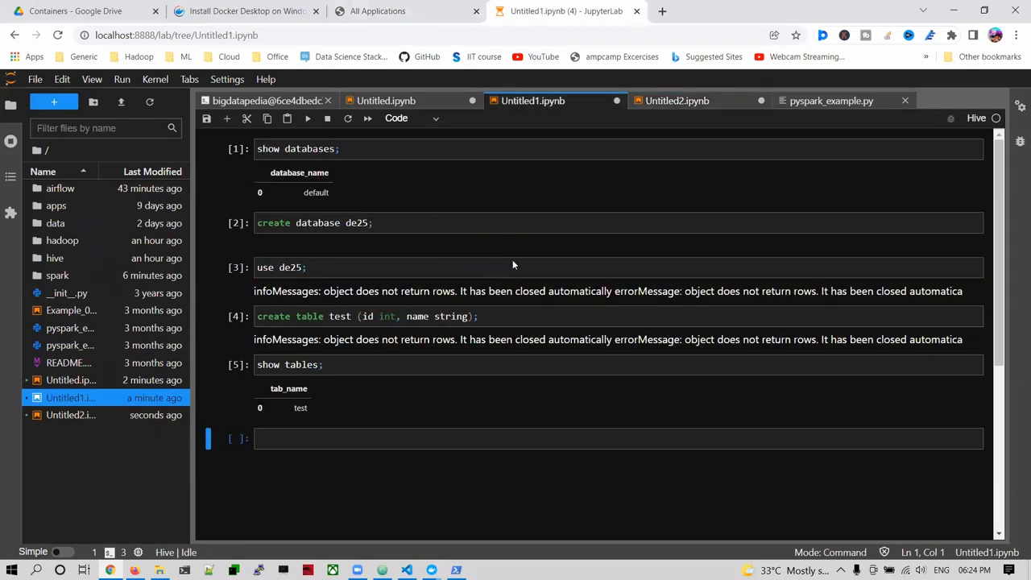
mouse_move(393, 278)
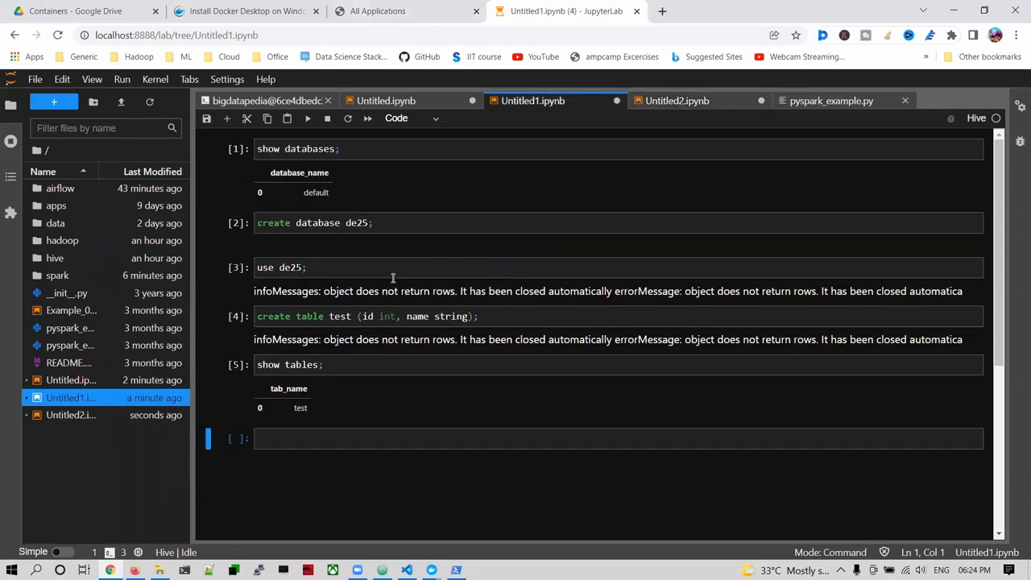
left_click(406, 9)
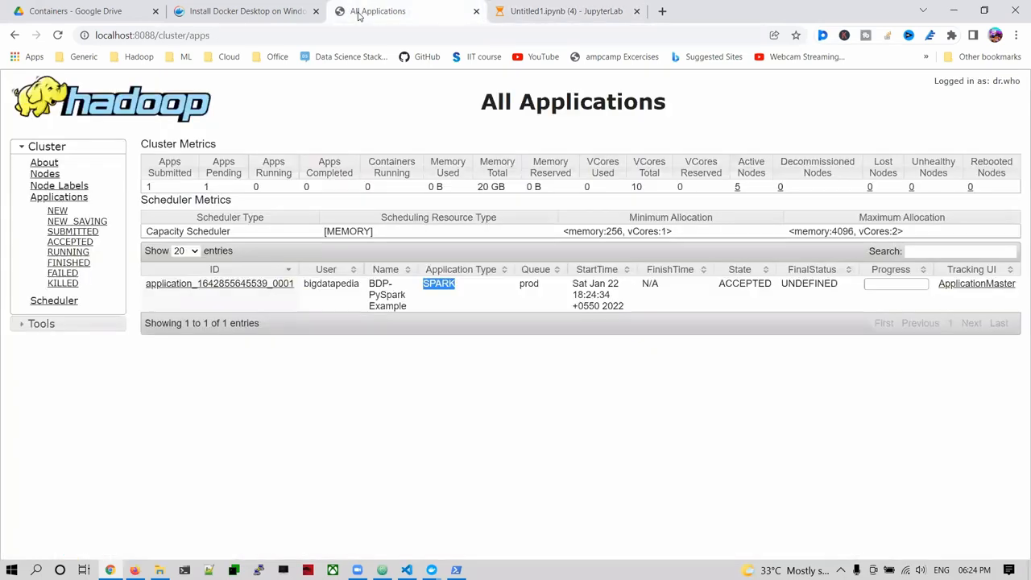
left_click(567, 10)
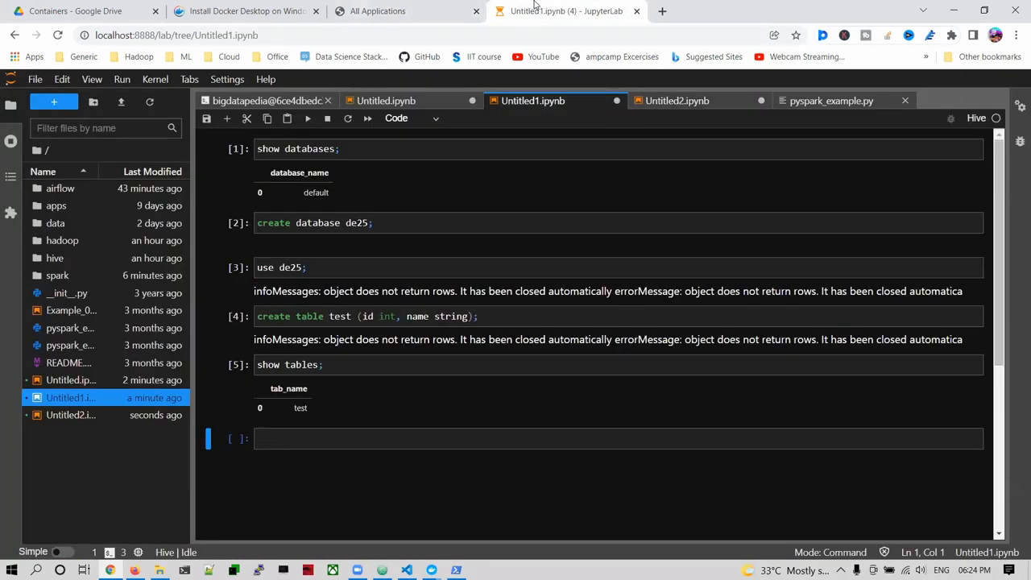
left_click(677, 100)
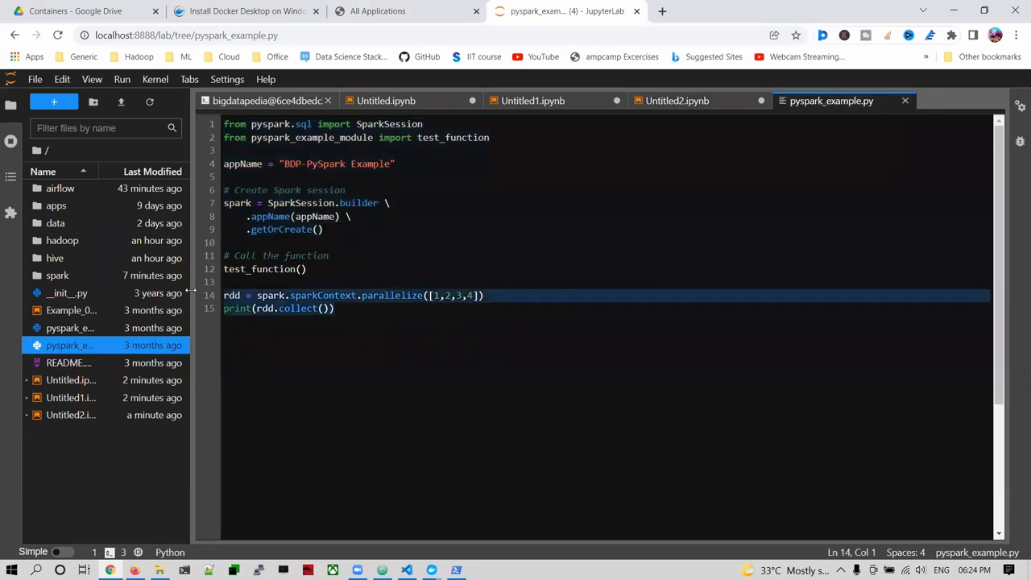
Run parallelize([1,2,3,4]) and collect in the PySpark notebook, printing [1, 2, 3, 4]
left_click(677, 100)
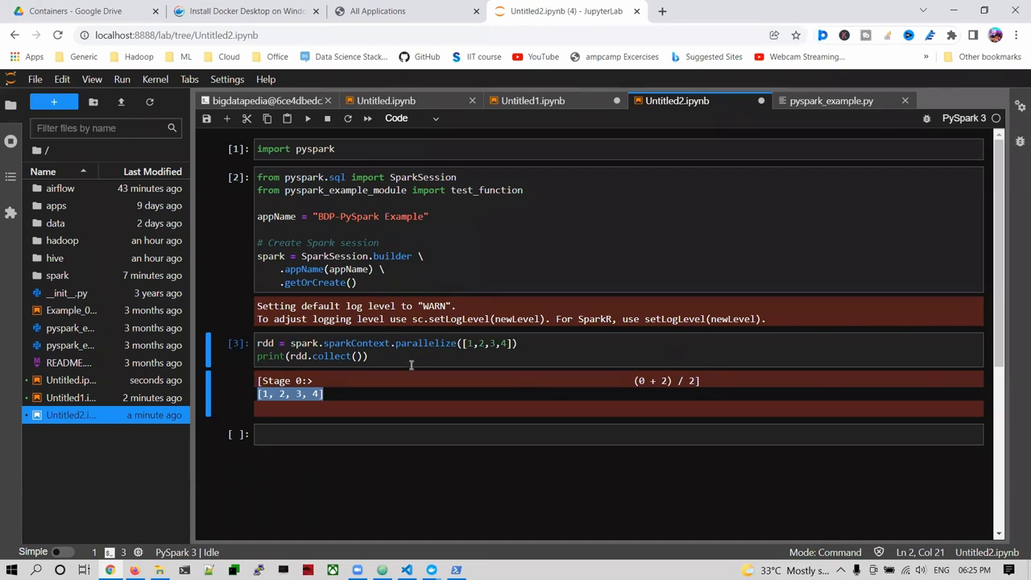
mouse_move(931, 411)
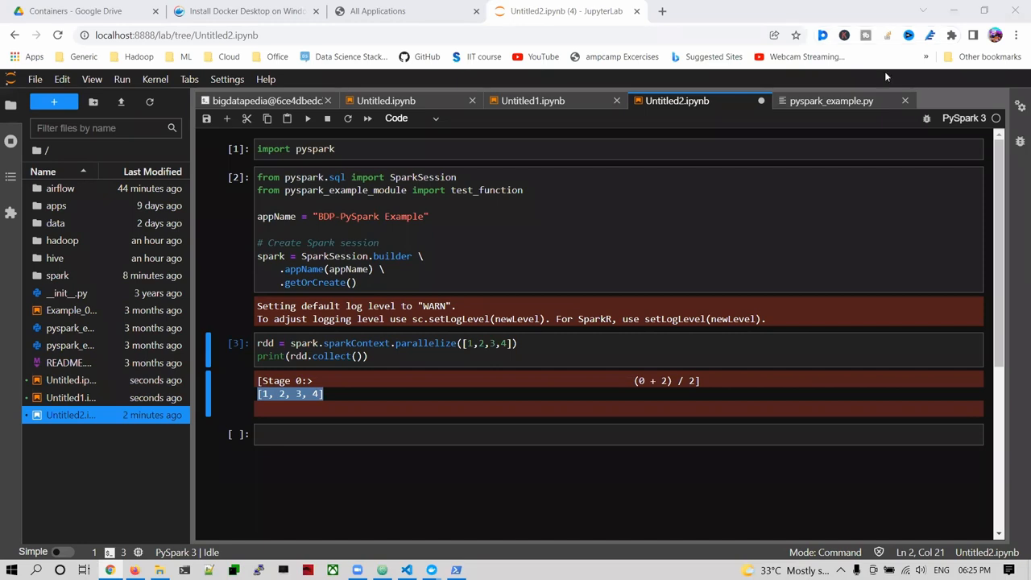
left_click(53, 100)
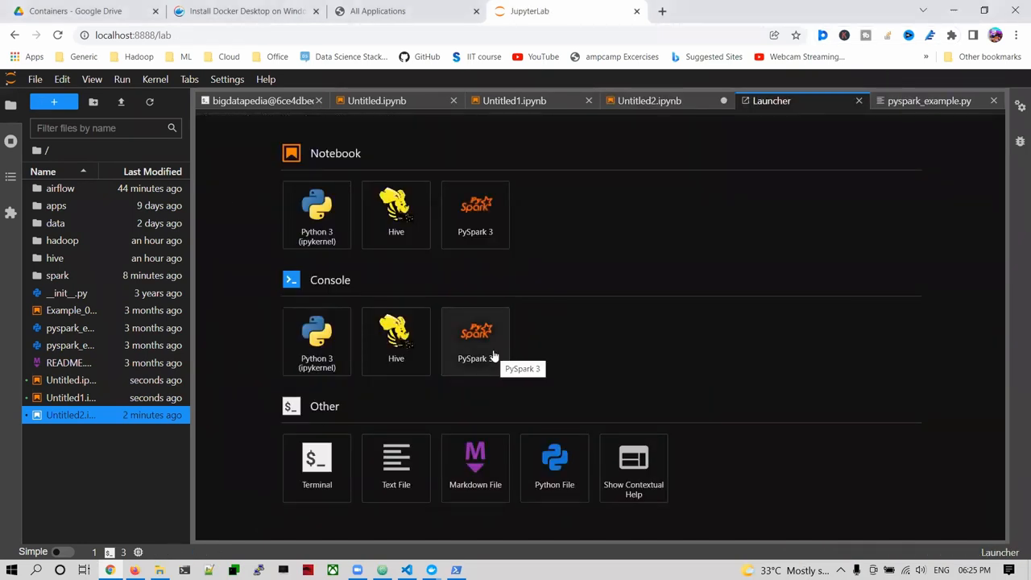
mouse_move(786, 301)
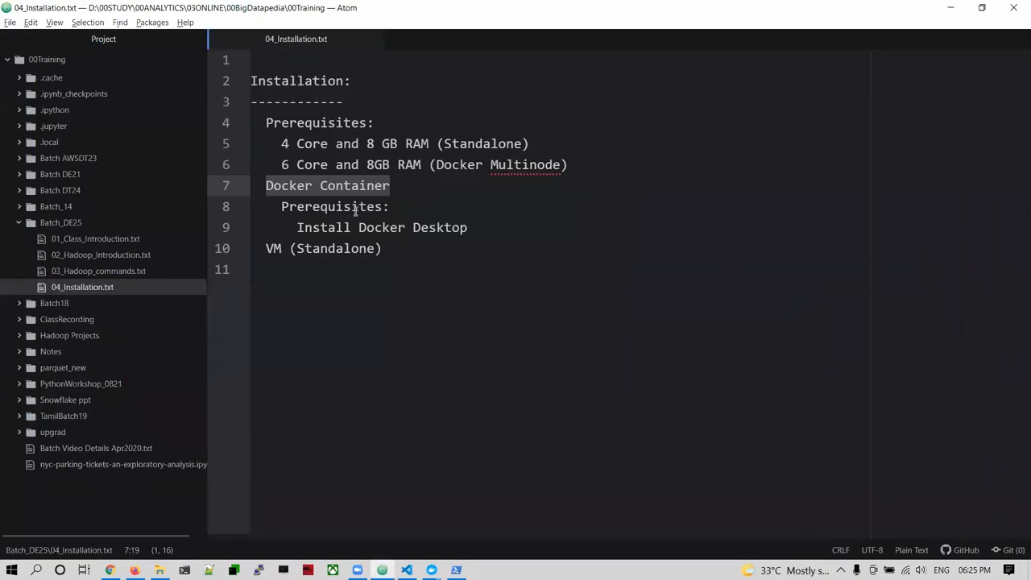
key("alt+tab")
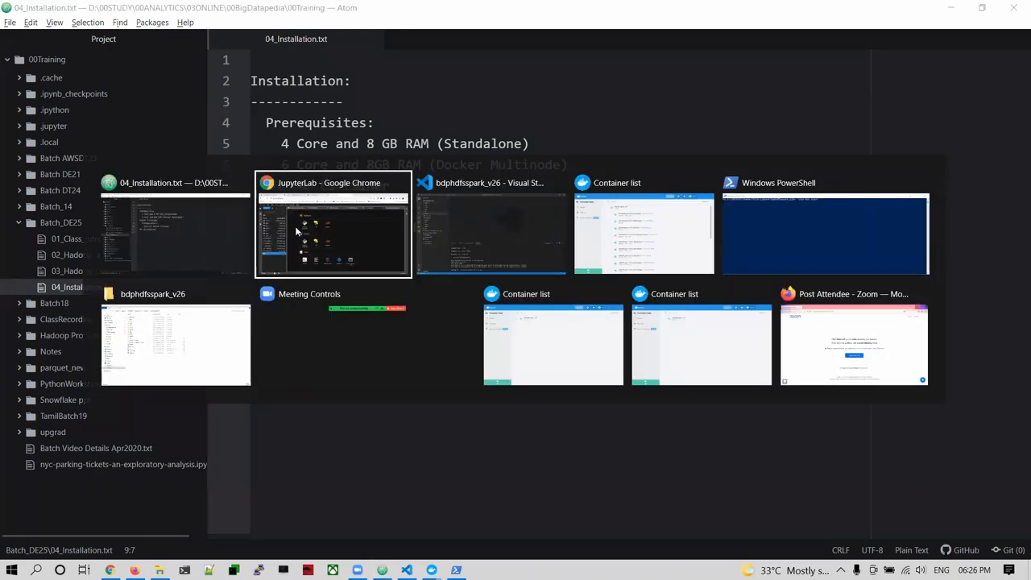
left_click(331, 233)
type("Install Docker Desktop")
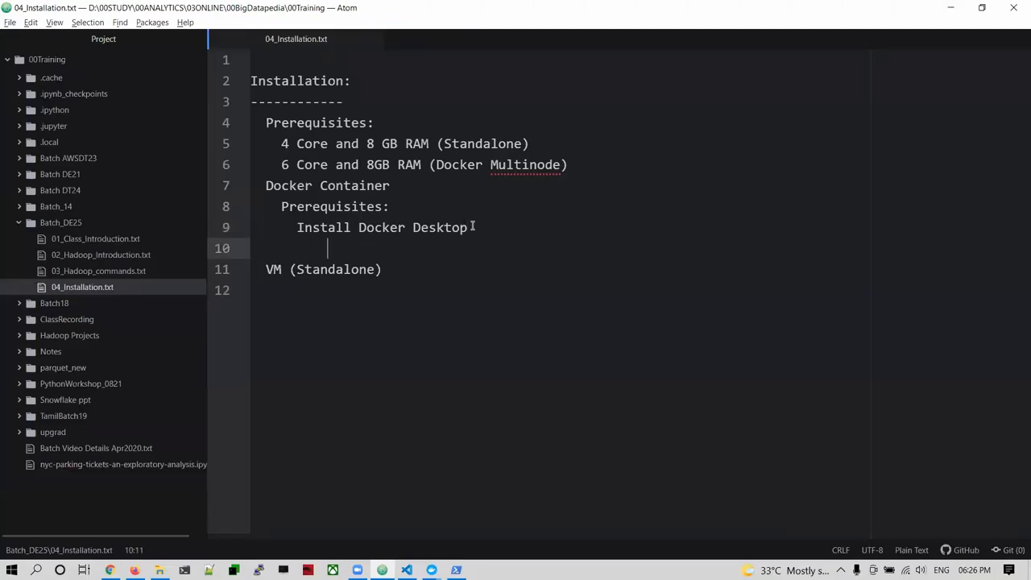
type("https://docs.docker.com/desktop/windows/install/")
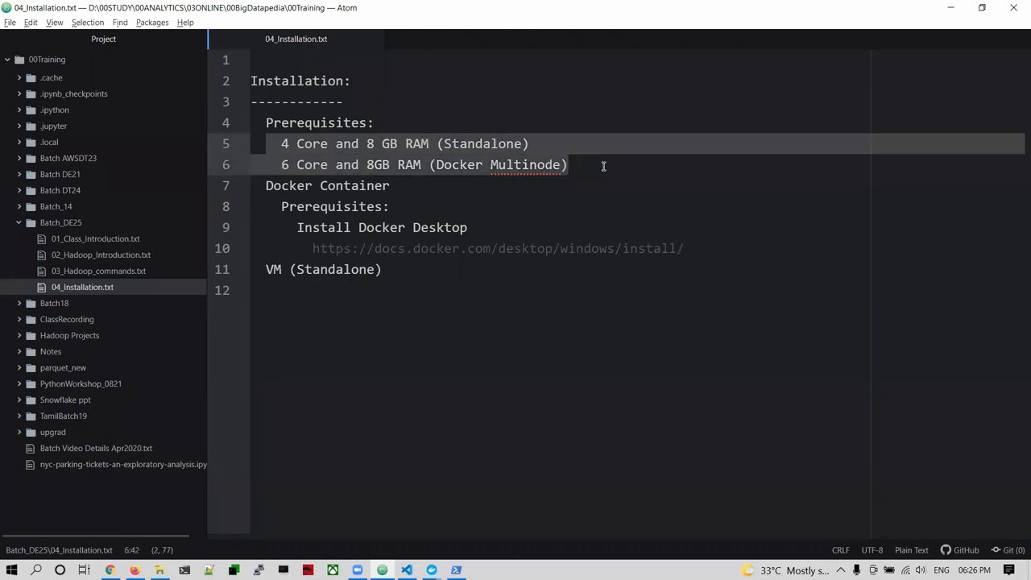
left_click(313, 249)
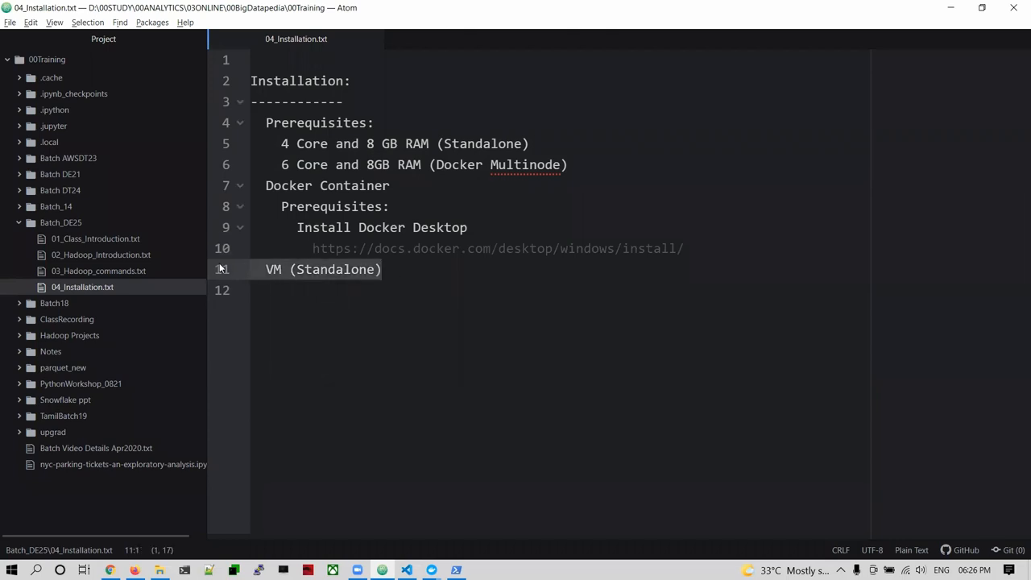
left_click(422, 269)
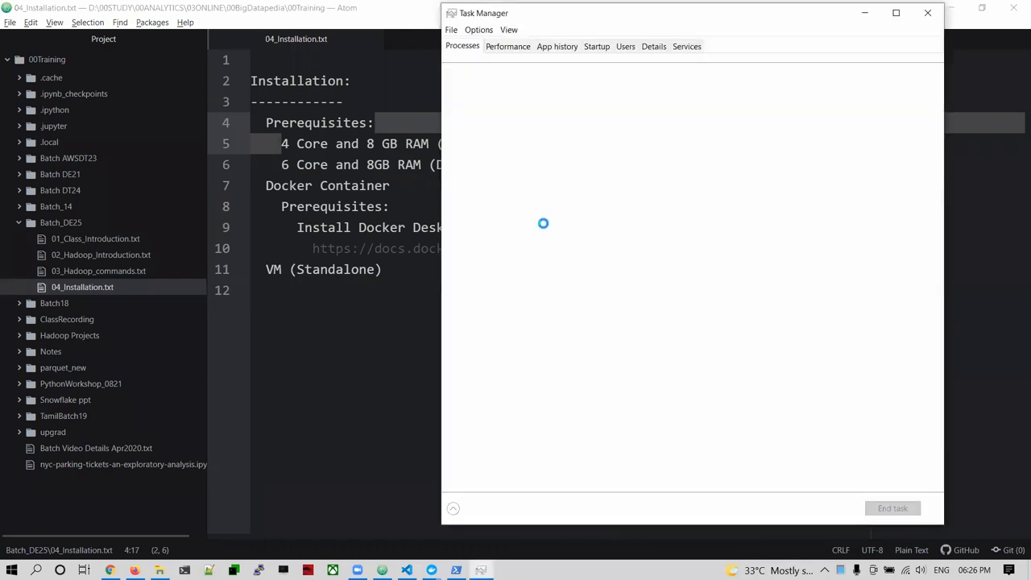
View Performance details: 32 GB memory and Intel i7-10750H with 6 cores, 12 logical processors
left_click(462, 46)
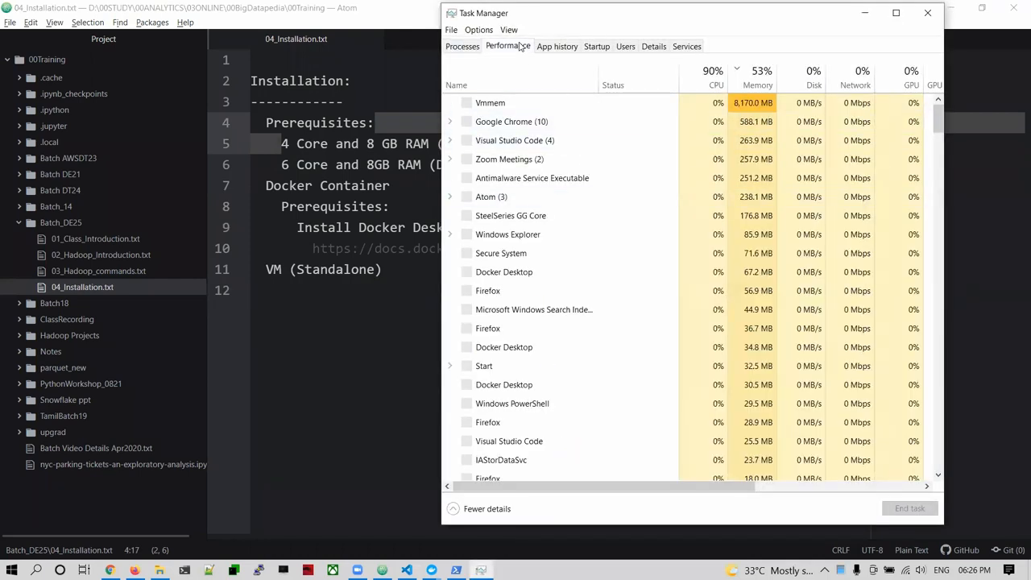
left_click(508, 45)
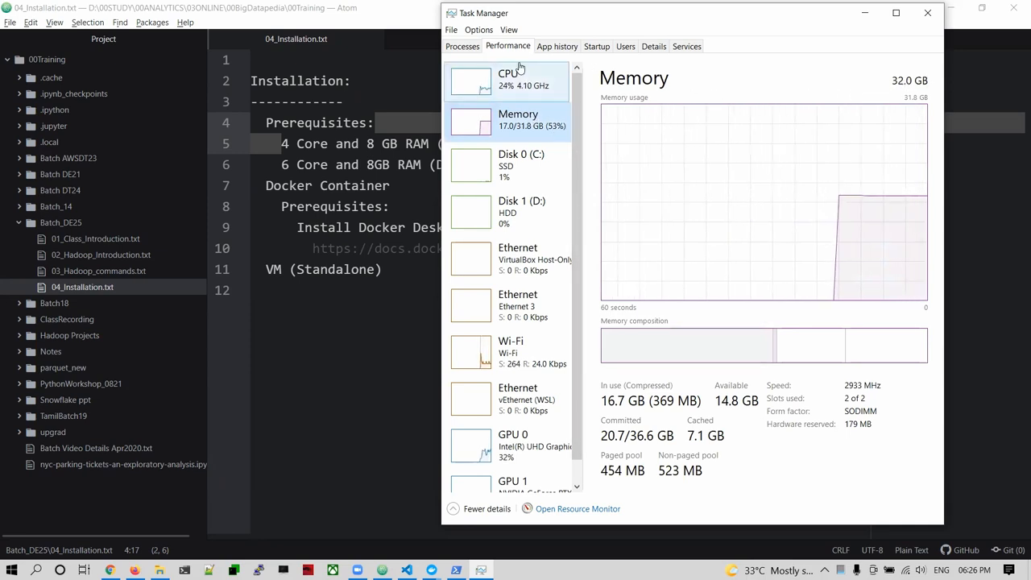
left_click(507, 81)
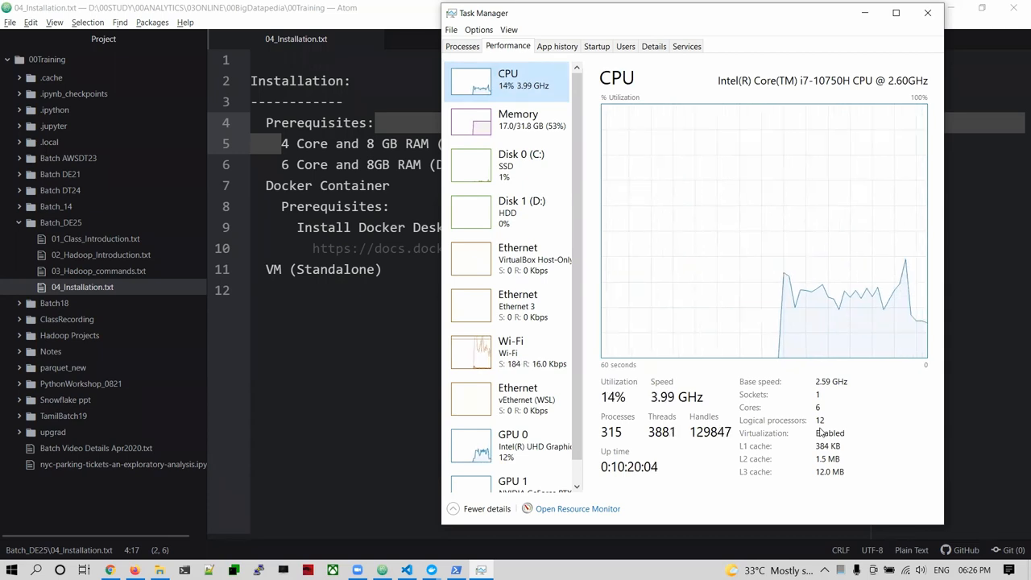
mouse_move(796, 84)
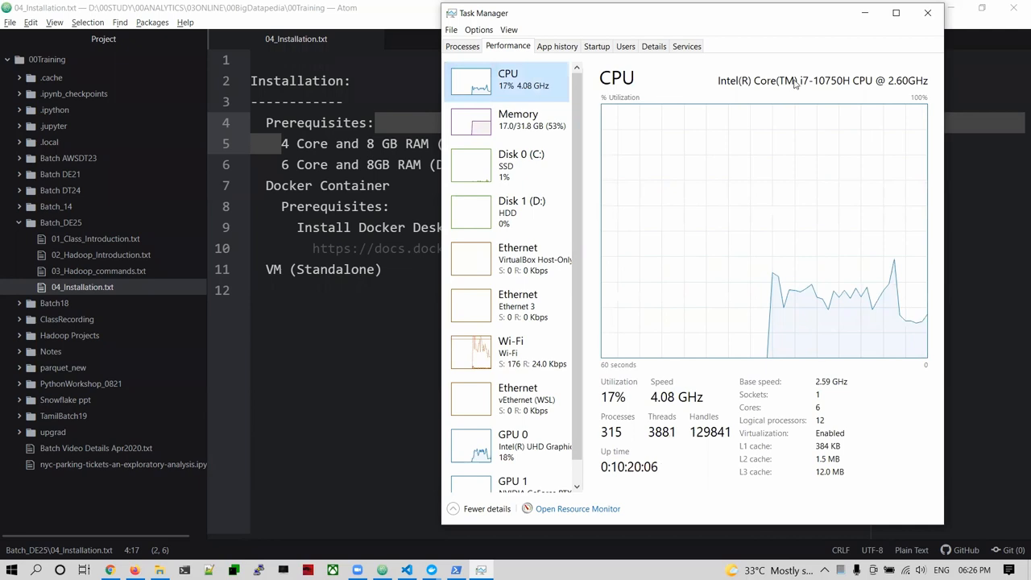